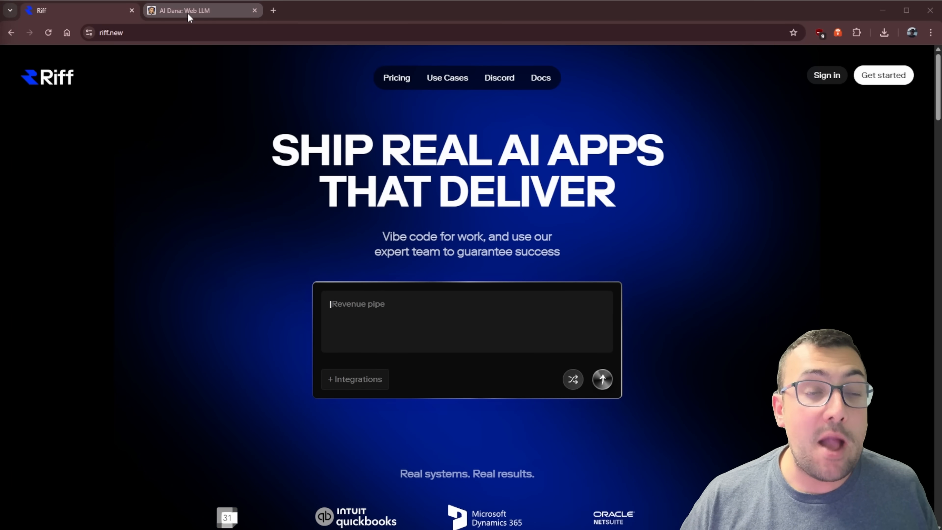
Switch to the AI Dana browser LLM tab, showing an empty chat with no models loaded
{"action": "left_click", "coordinate": [201, 10]}
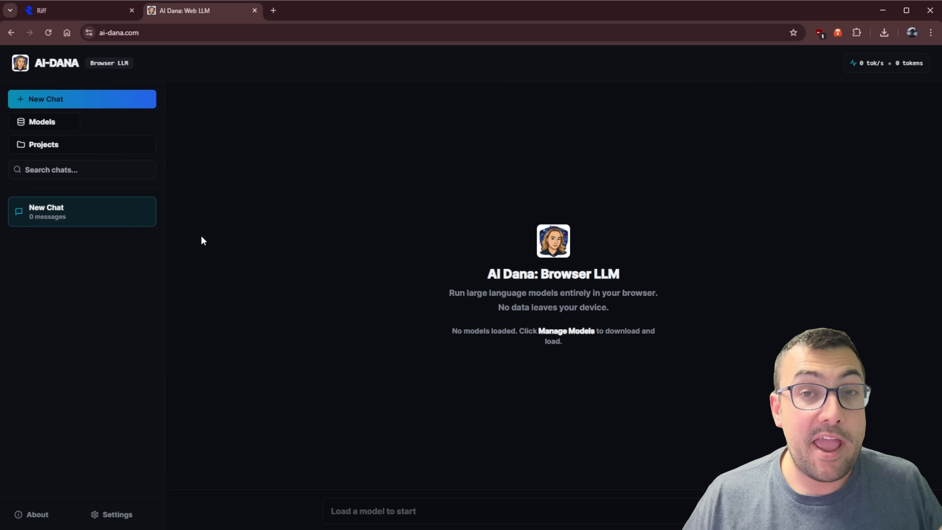
{"action": "mouse_move", "coordinate": [188, 218]}
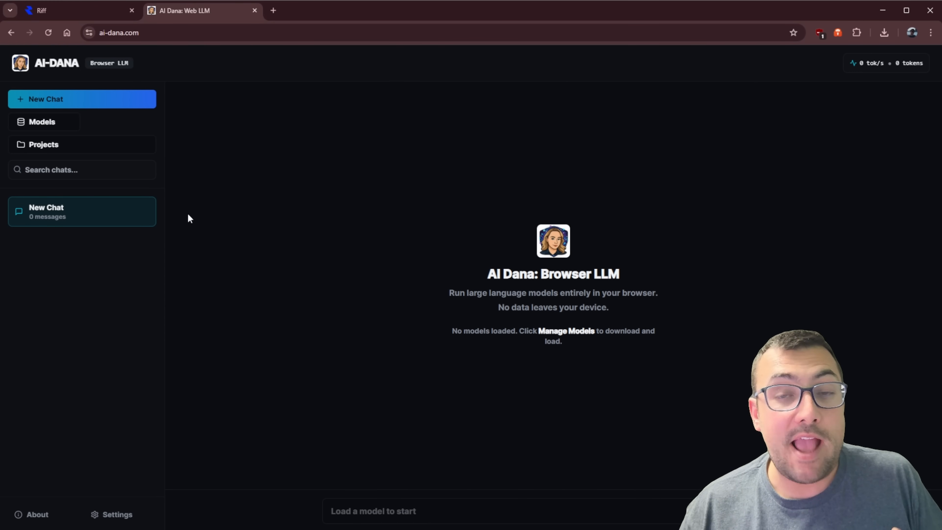
{"action": "mouse_move", "coordinate": [104, 144]}
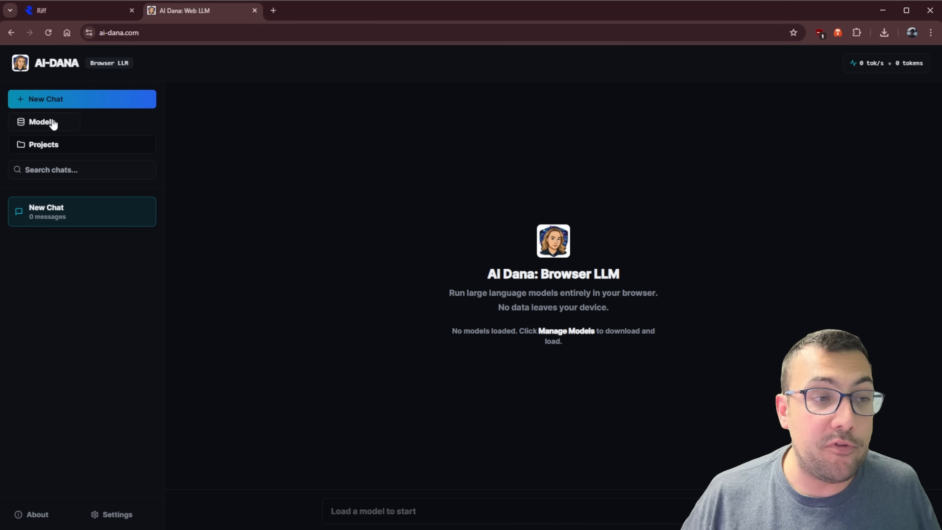
Load the Llama-3.2-1B-Instruct model from Model Management and return to the chat
{"action": "left_click", "coordinate": [42, 122]}
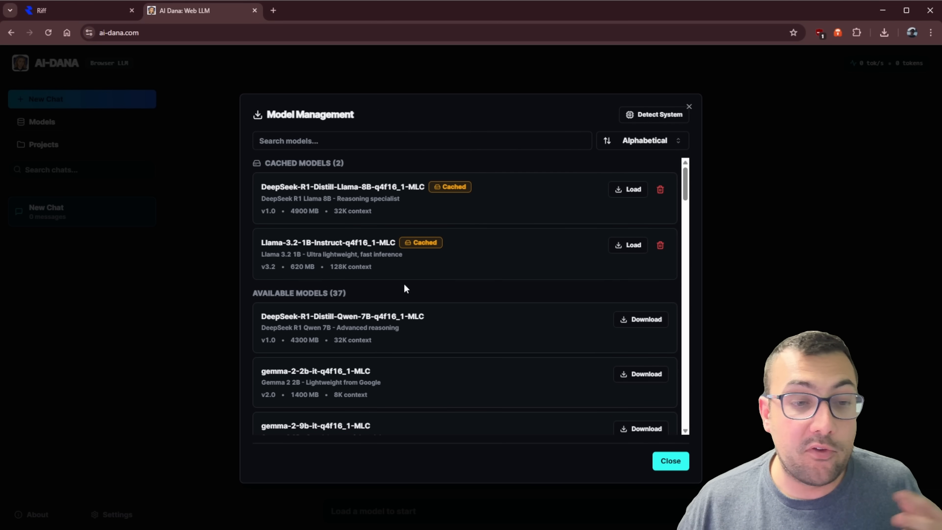
{"action": "left_click", "coordinate": [627, 245]}
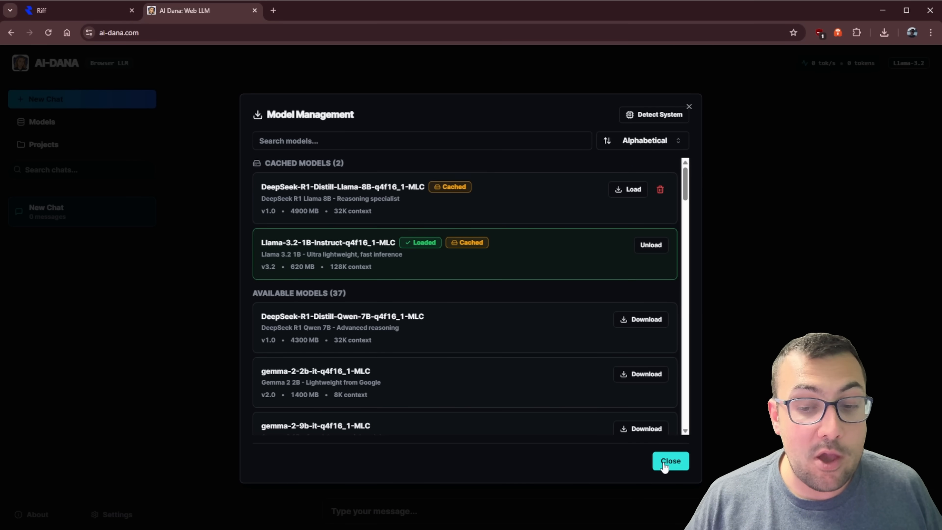
{"action": "left_click", "coordinate": [669, 461]}
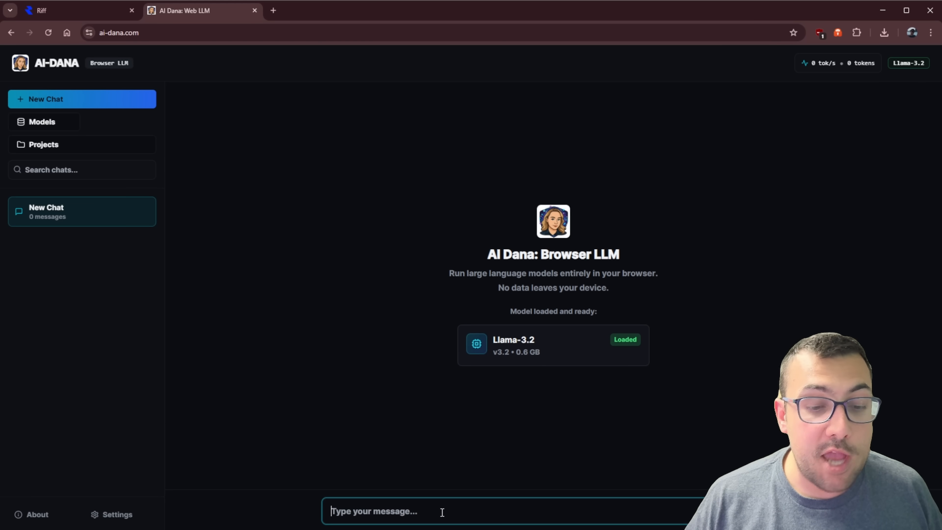
Ask the model "What do you think about AI?" and then switch to the Riff home tab
{"action": "type", "text": "What do you think about AI?"}
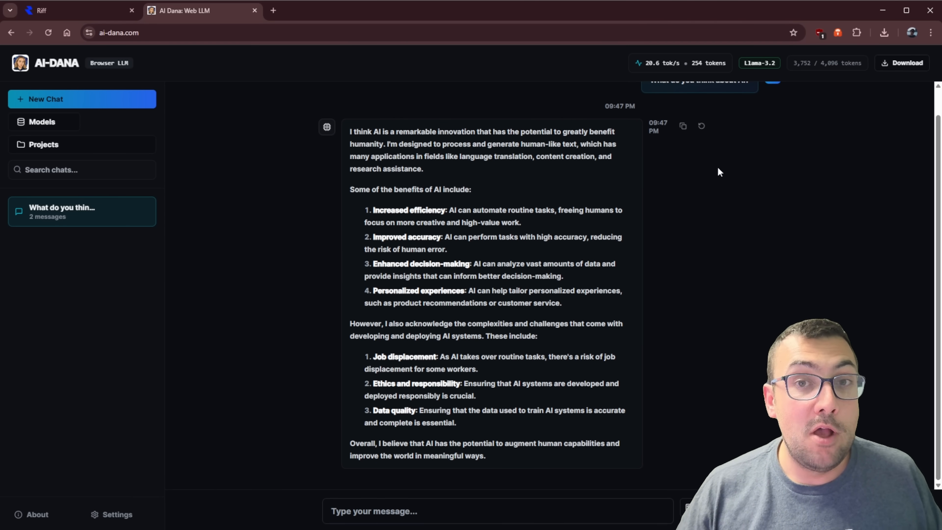
{"action": "left_click", "coordinate": [201, 11]}
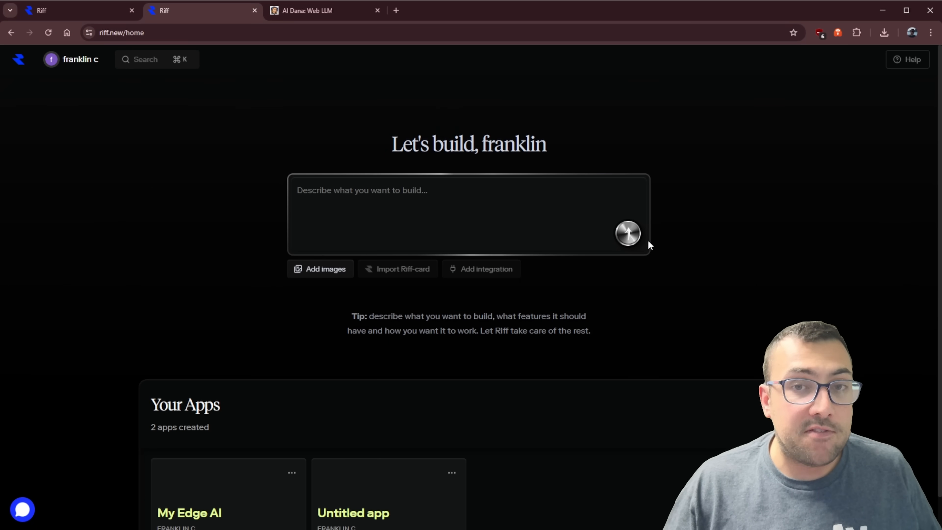
Answer Riff's clarifying question so the app accepts articles by both URL and pasted text
{"action": "scroll", "scroll_direction": "down", "scroll_amount": 3}
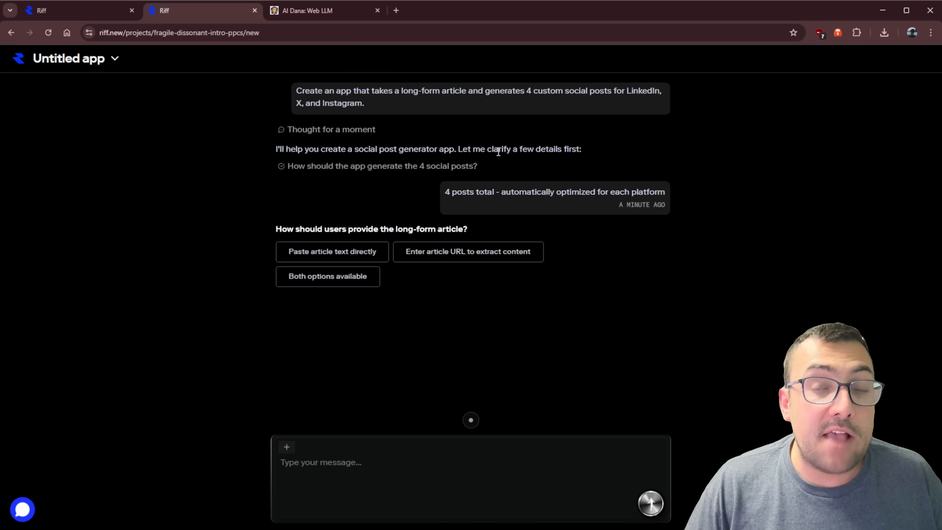
{"action": "mouse_move", "coordinate": [399, 161]}
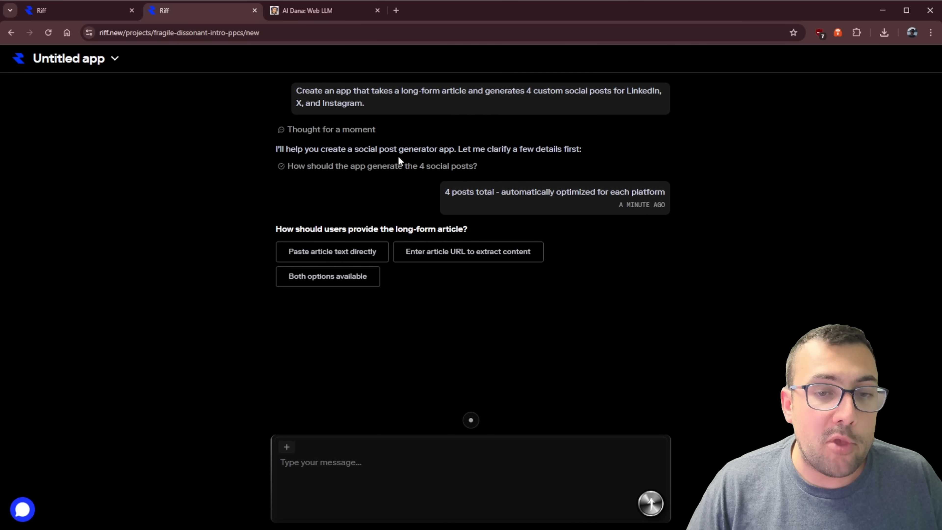
{"action": "mouse_move", "coordinate": [448, 179]}
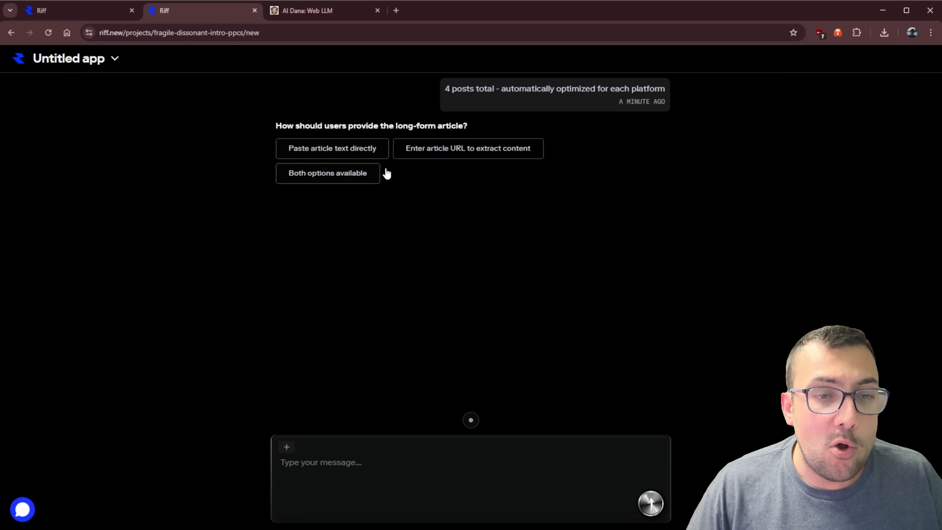
{"action": "left_click", "coordinate": [327, 173]}
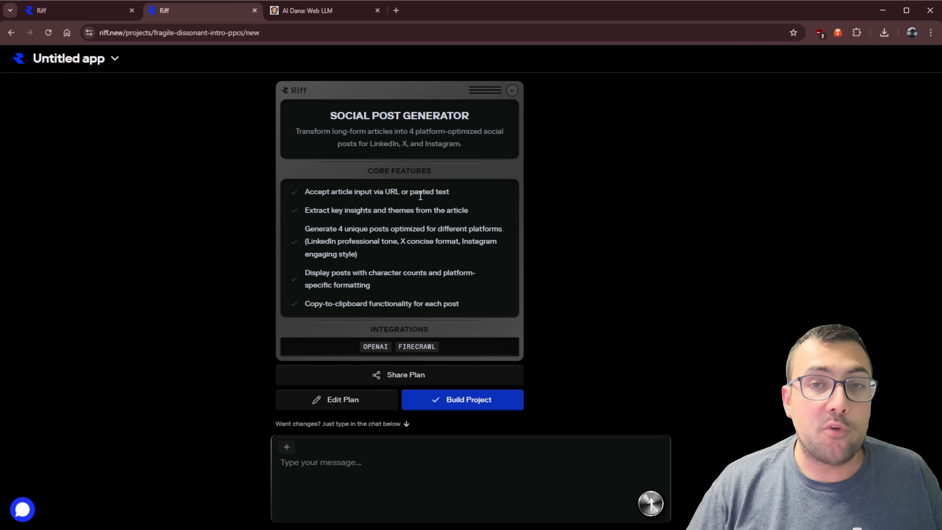
{"action": "scroll", "scroll_direction": "down", "scroll_amount": 3}
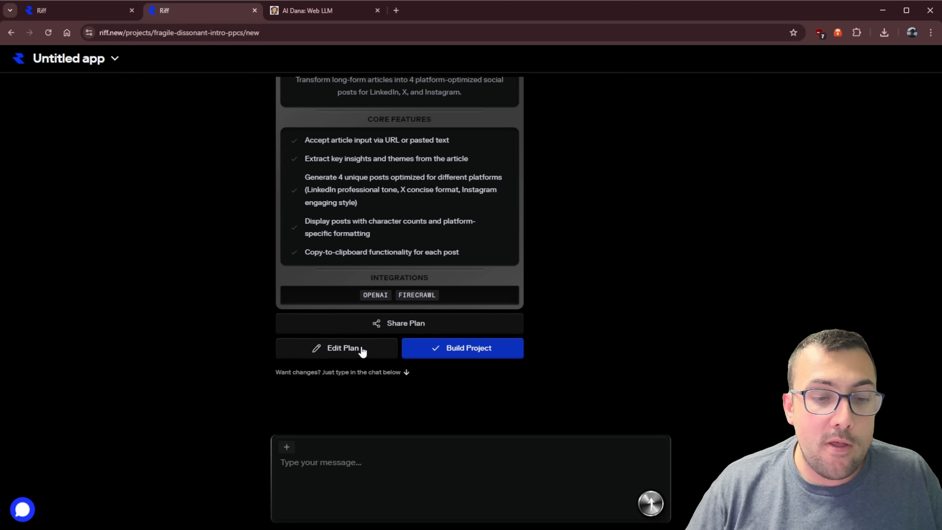
{"action": "left_click", "coordinate": [342, 348]}
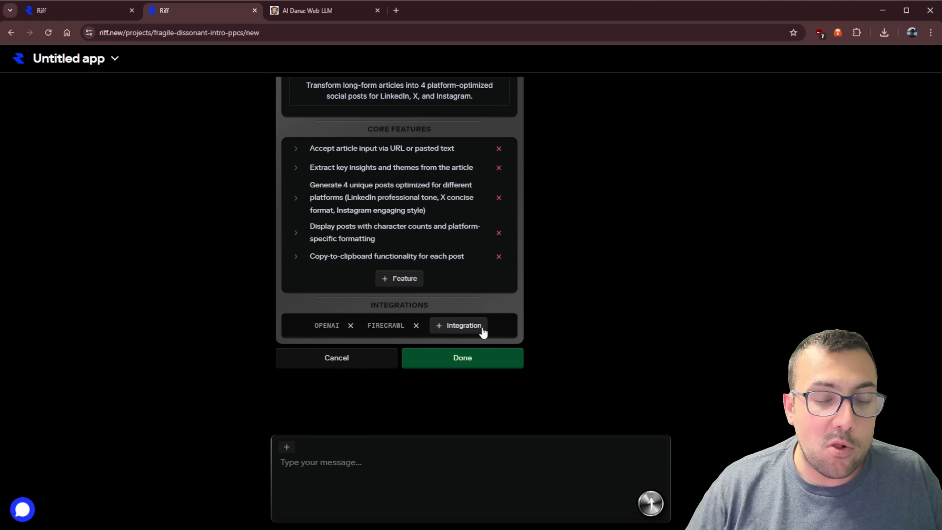
{"action": "left_click", "coordinate": [458, 325]}
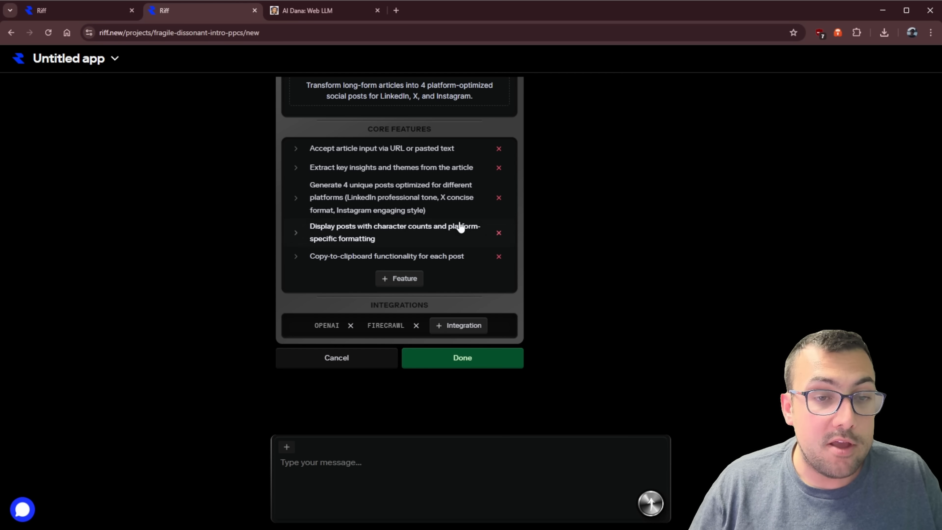
{"action": "left_click", "coordinate": [462, 358]}
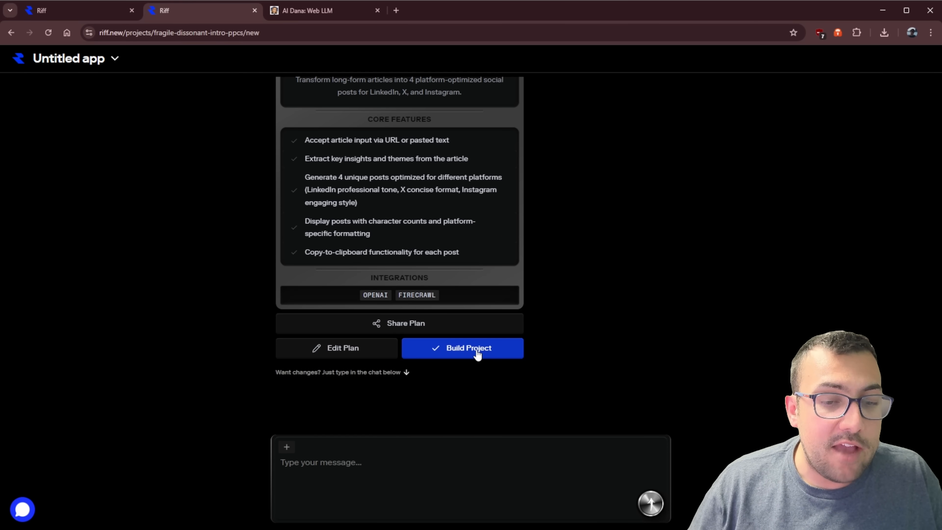
Build the planned project so the Post Genie landing page preview loads
{"action": "left_click", "coordinate": [462, 348]}
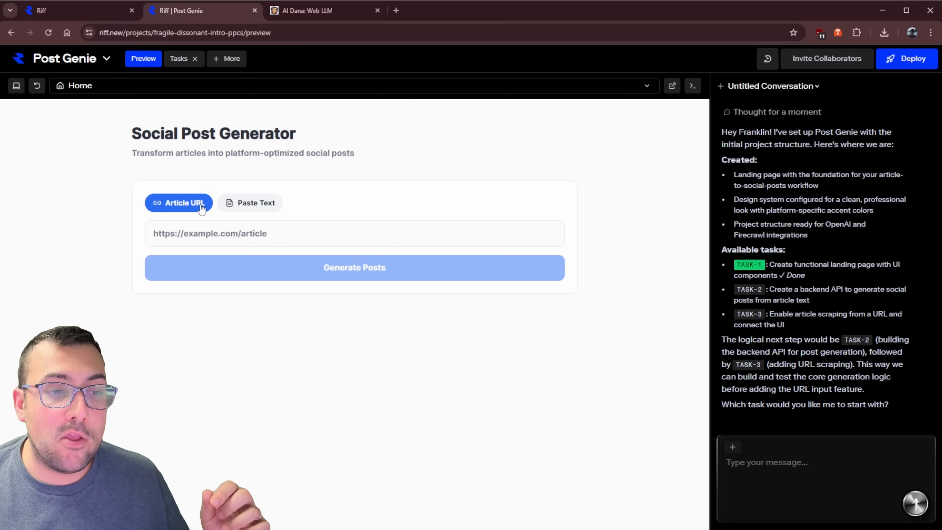
Switch the preview to Paste Text, then start TASK-2, the backend post-generation API, from the task board
{"action": "left_click", "coordinate": [249, 202]}
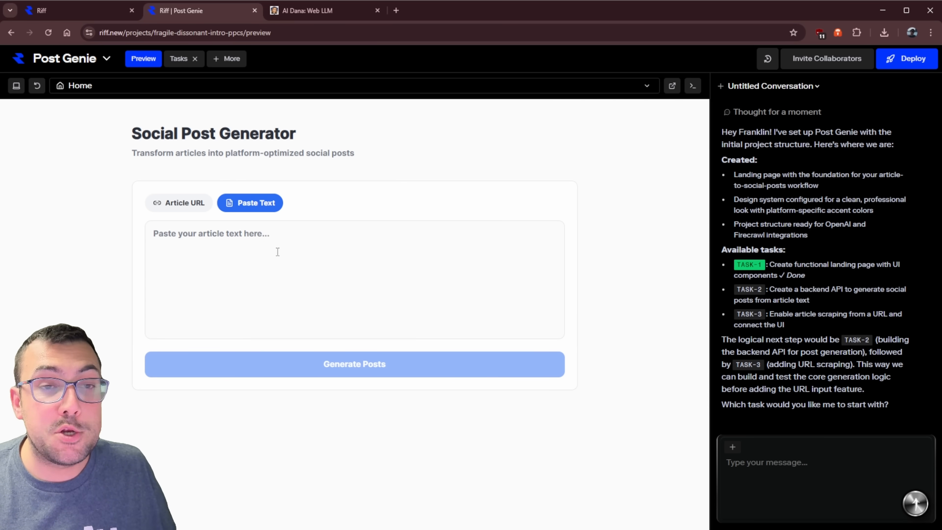
{"action": "mouse_move", "coordinate": [749, 265]}
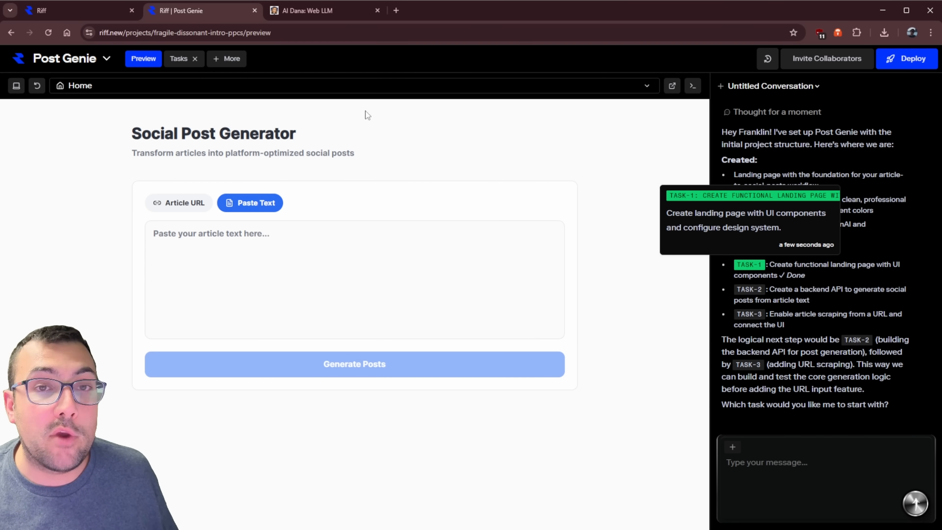
{"action": "left_click", "coordinate": [178, 58]}
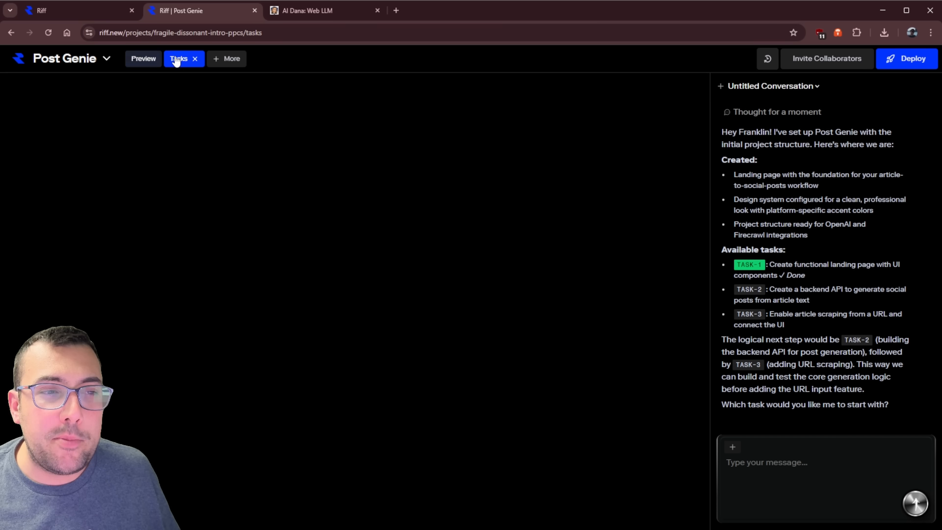
{"action": "left_click", "coordinate": [179, 58]}
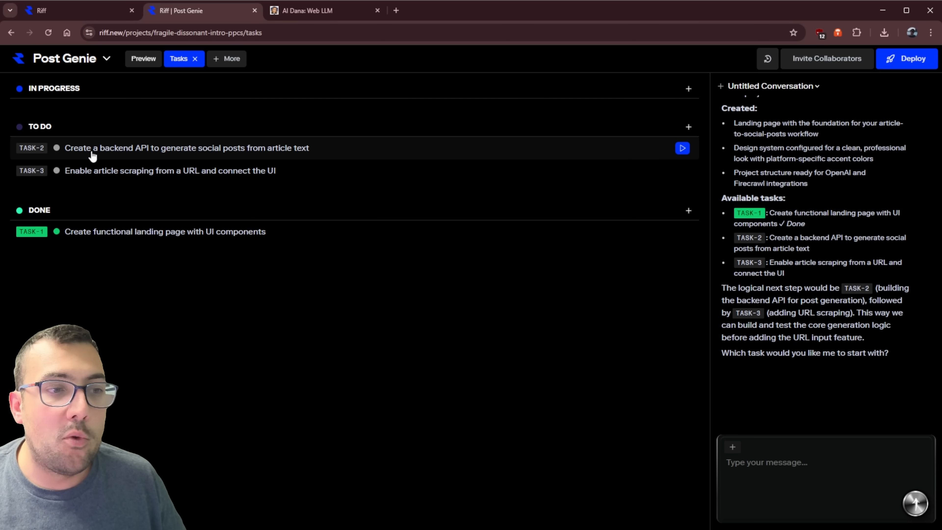
{"action": "left_click", "coordinate": [186, 147]}
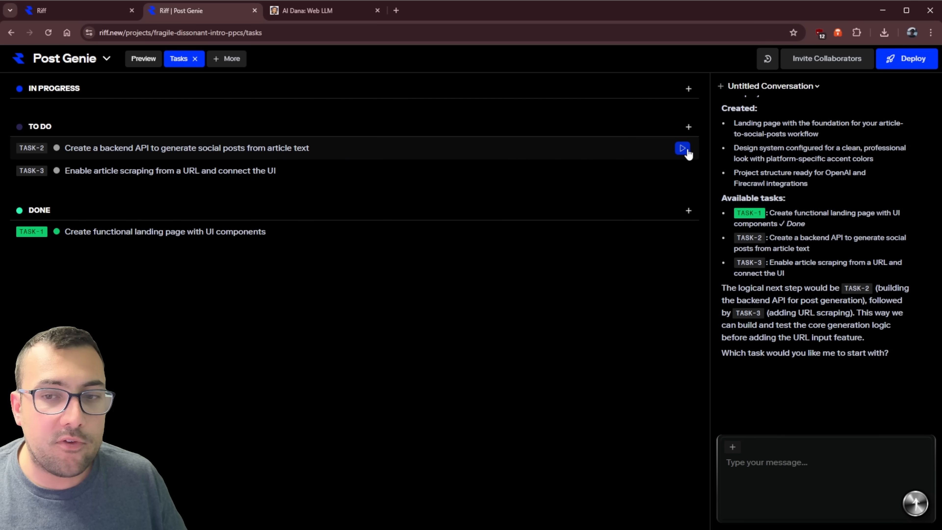
{"action": "left_click", "coordinate": [682, 148]}
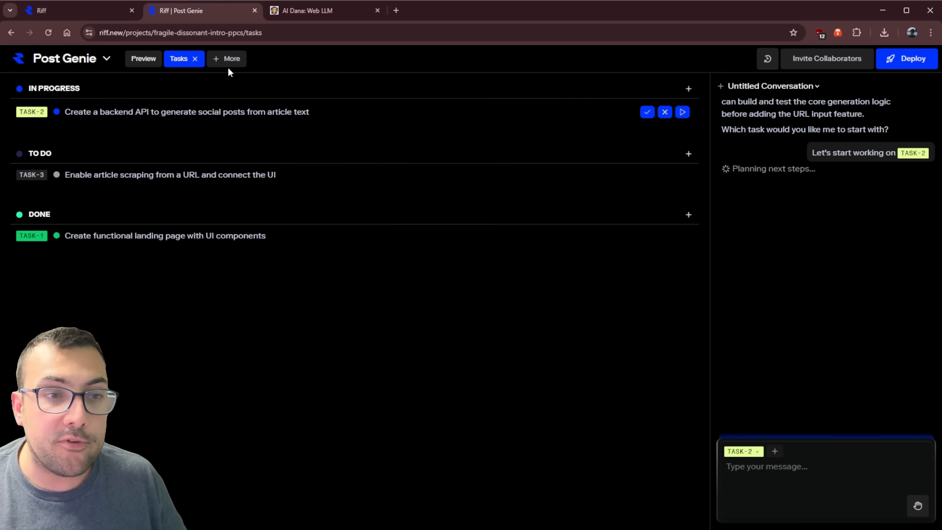
Browse the More workspace sections, then ask the assistant "Can I use gemini instead?"
{"action": "left_click", "coordinate": [231, 58]}
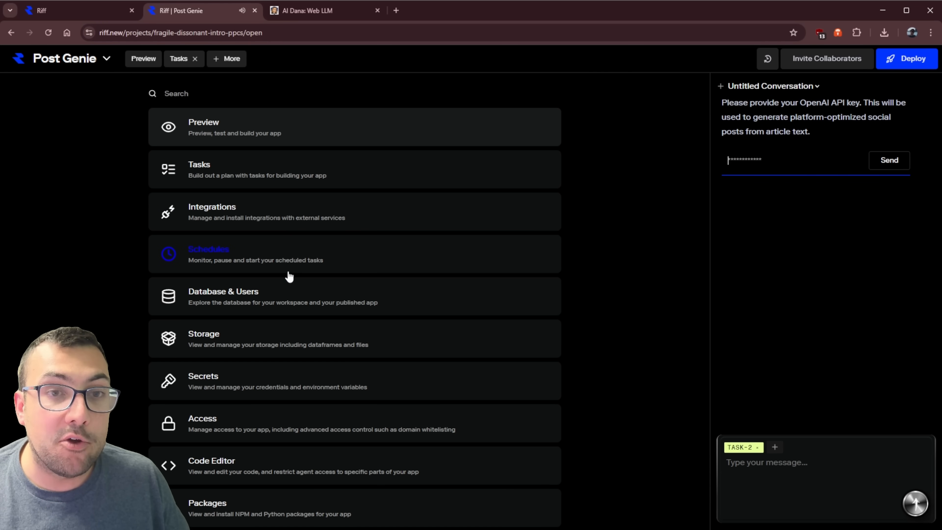
{"action": "scroll", "scroll_direction": "down", "scroll_amount": 3}
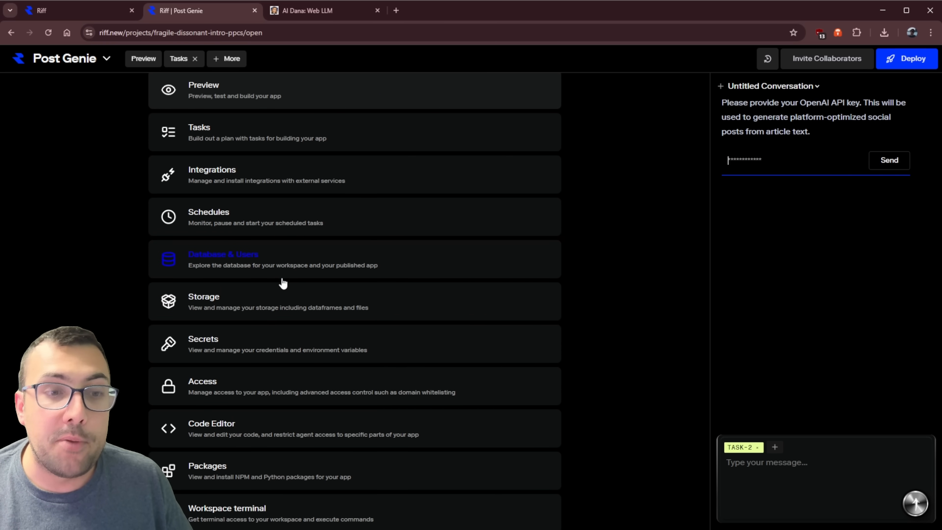
{"action": "mouse_move", "coordinate": [377, 359]}
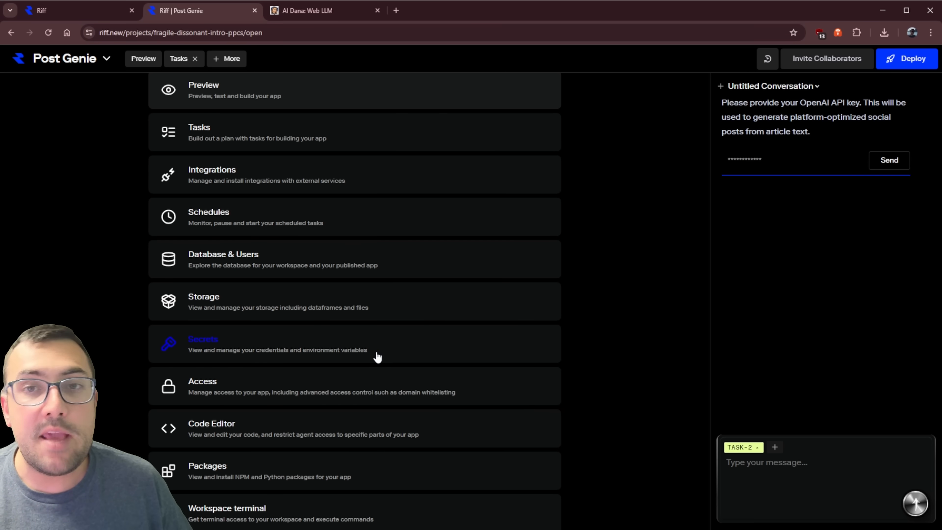
{"action": "mouse_move", "coordinate": [346, 354]}
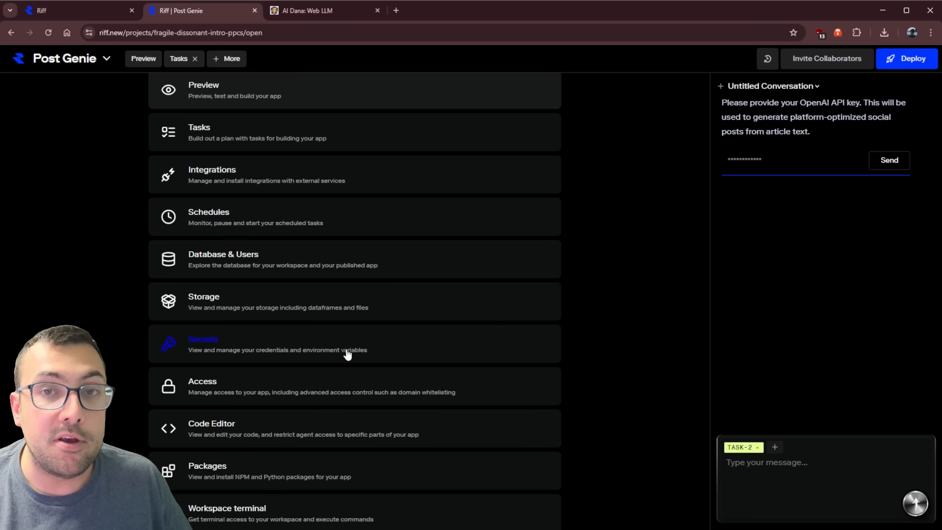
{"action": "mouse_move", "coordinate": [354, 434]}
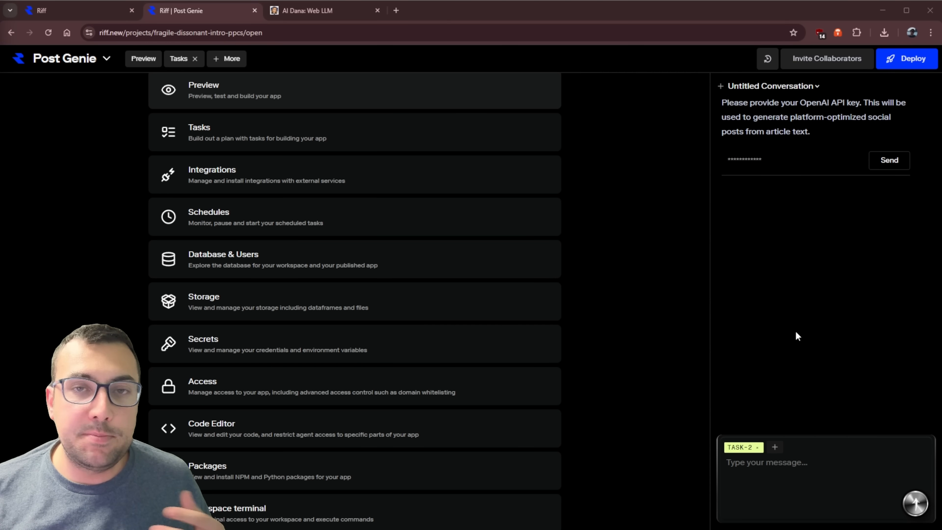
{"action": "left_click", "coordinate": [792, 462]}
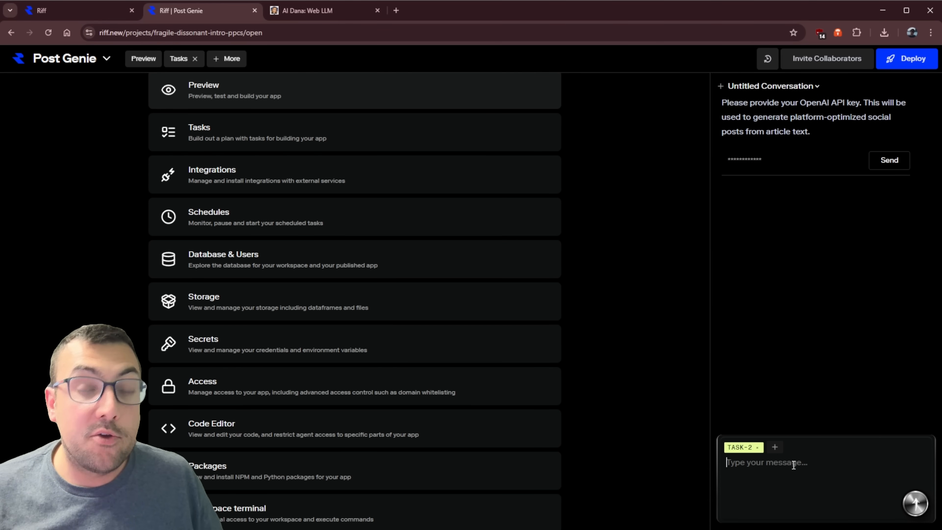
{"action": "type", "text": "Can I use gemini instead?"}
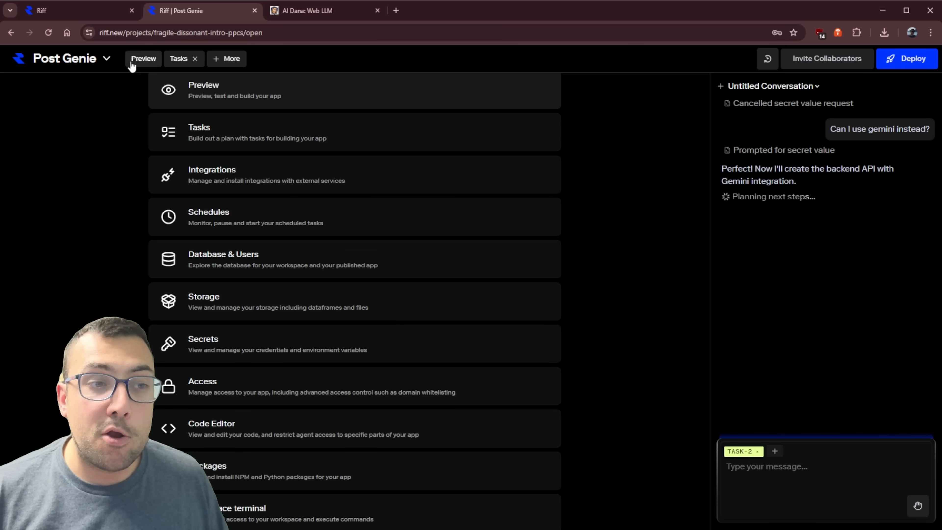
View the Integrations page, return to the preview, and briefly check the support help widget
{"action": "left_click", "coordinate": [143, 58]}
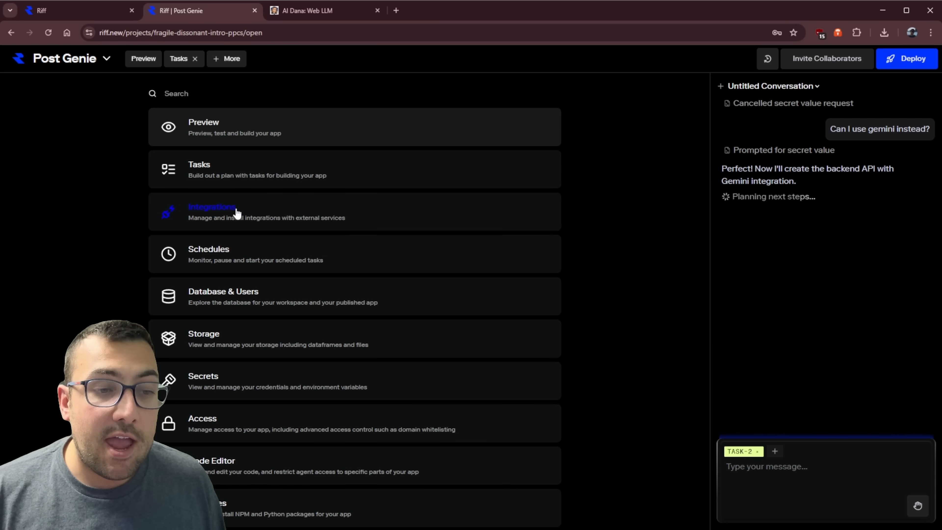
{"action": "left_click", "coordinate": [234, 211]}
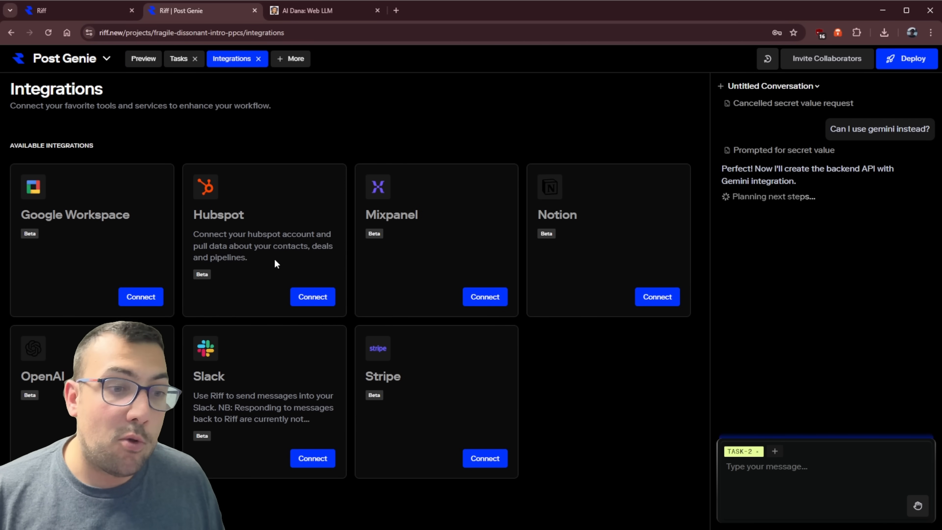
{"action": "mouse_move", "coordinate": [564, 251]}
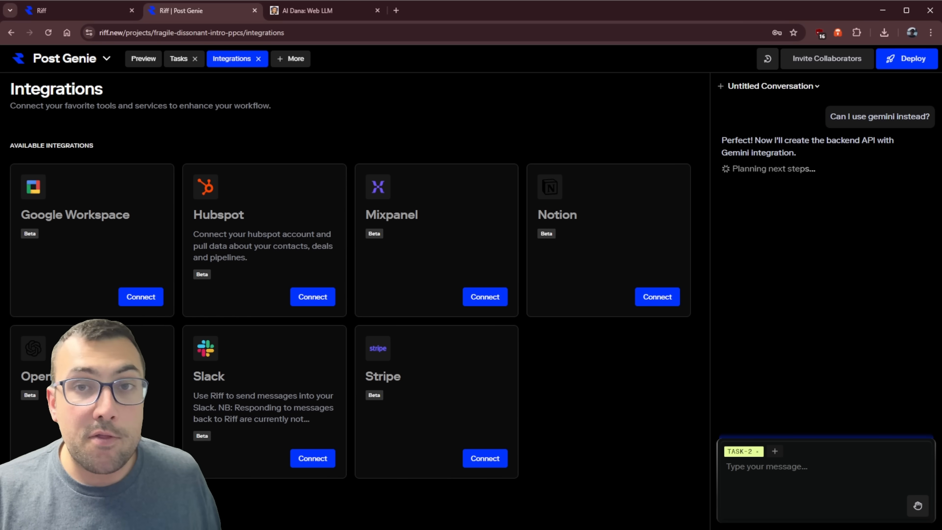
{"action": "left_click", "coordinate": [143, 58]}
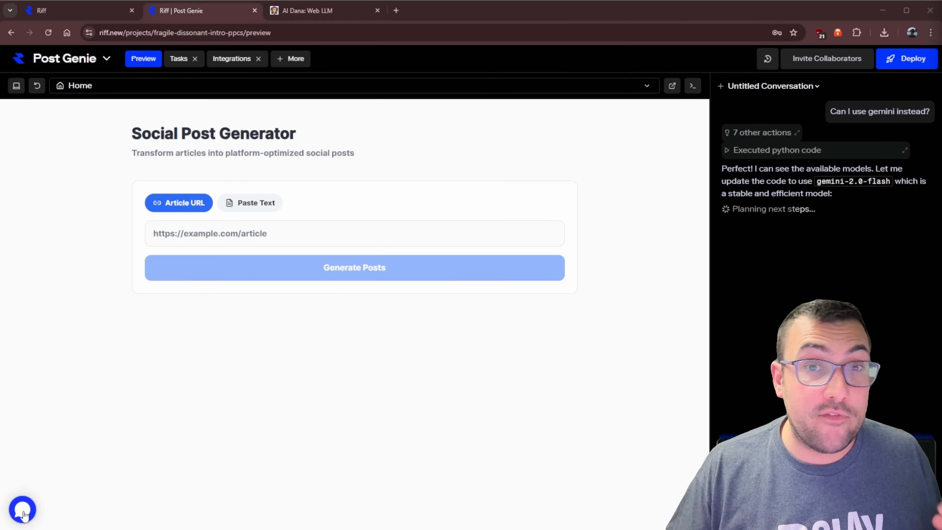
{"action": "left_click", "coordinate": [23, 509]}
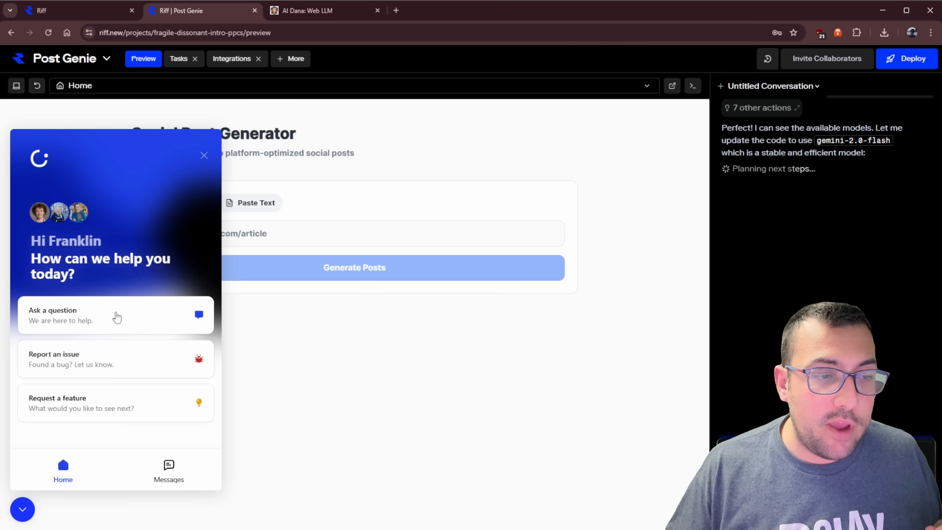
{"action": "mouse_move", "coordinate": [236, 380]}
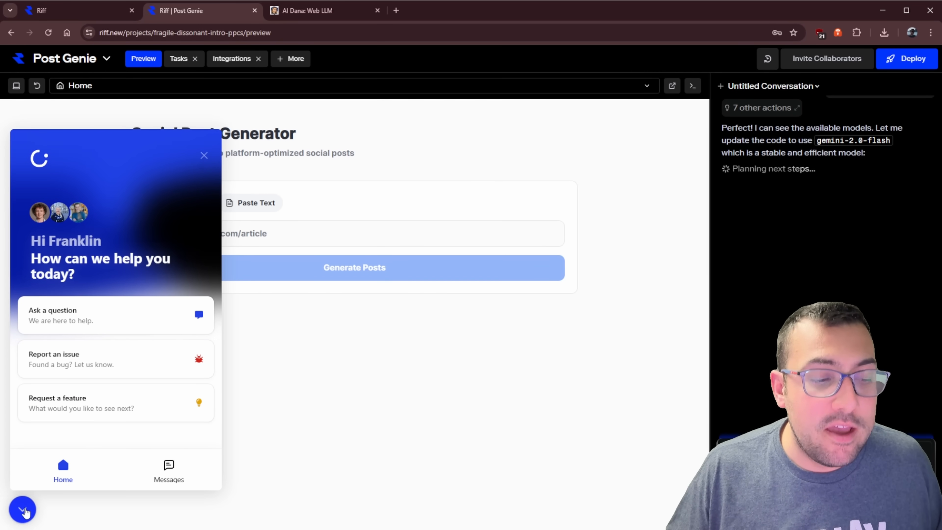
{"action": "left_click", "coordinate": [290, 58]}
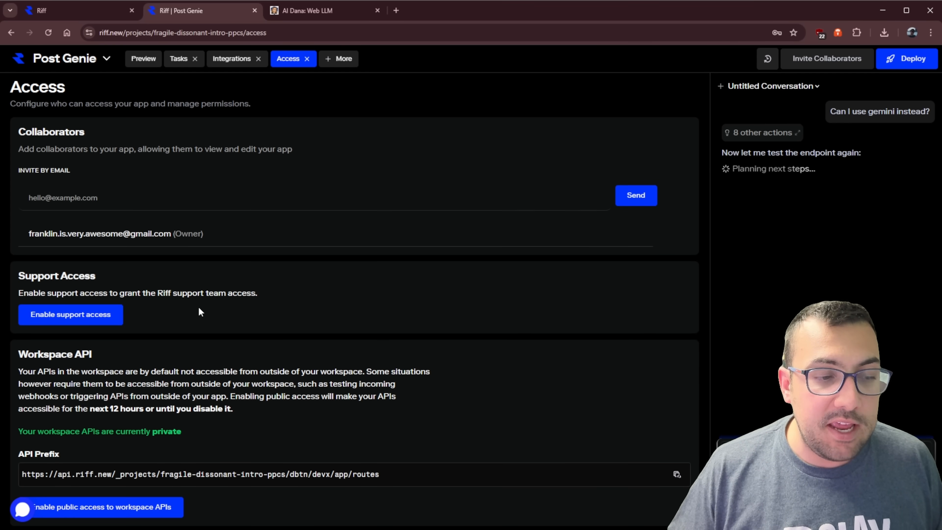
Check Riff's pricing plans in the website tab, then return to Post Genie and show its task board
{"action": "left_click", "coordinate": [72, 10]}
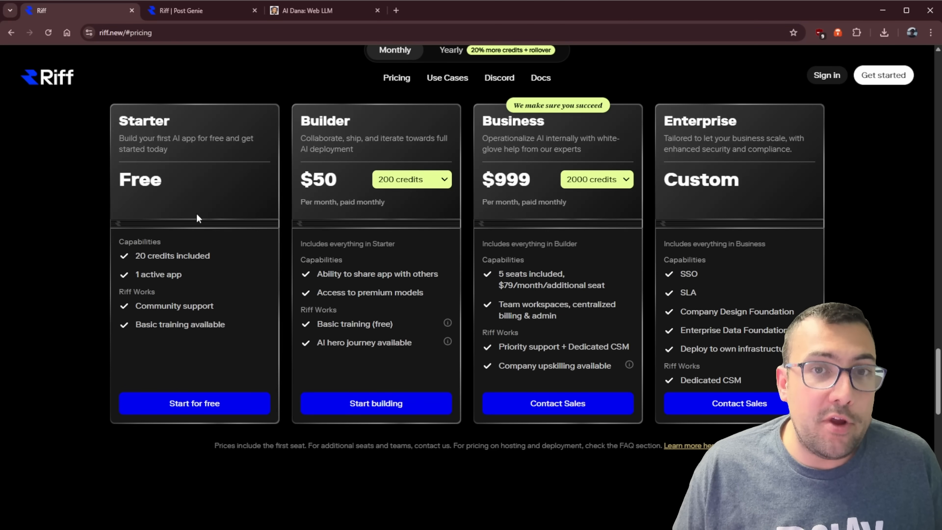
{"action": "left_click", "coordinate": [202, 11]}
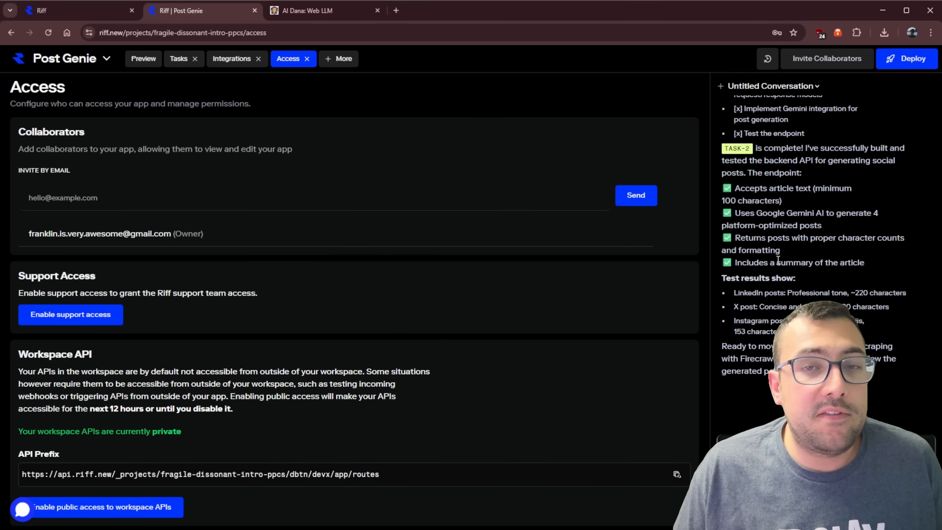
{"action": "scroll", "scroll_direction": "down", "scroll_amount": 3}
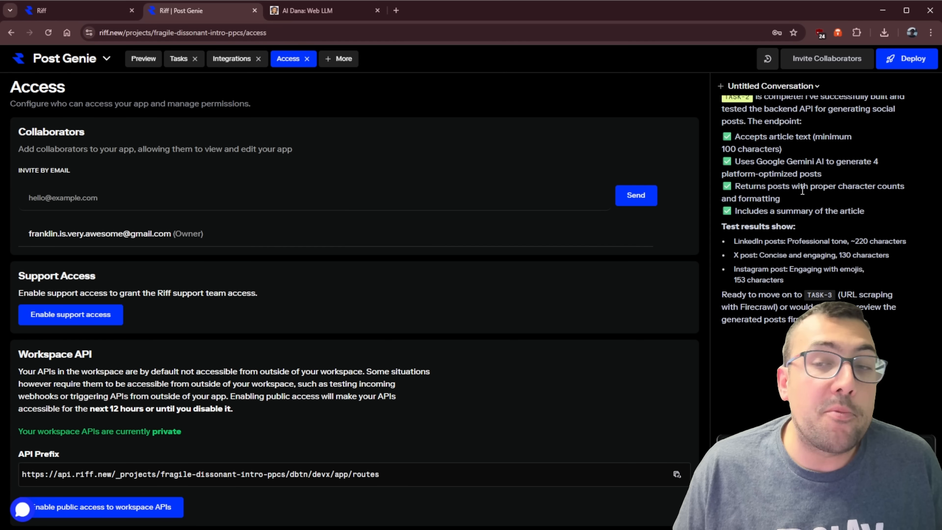
{"action": "scroll", "scroll_direction": "down", "scroll_amount": 3}
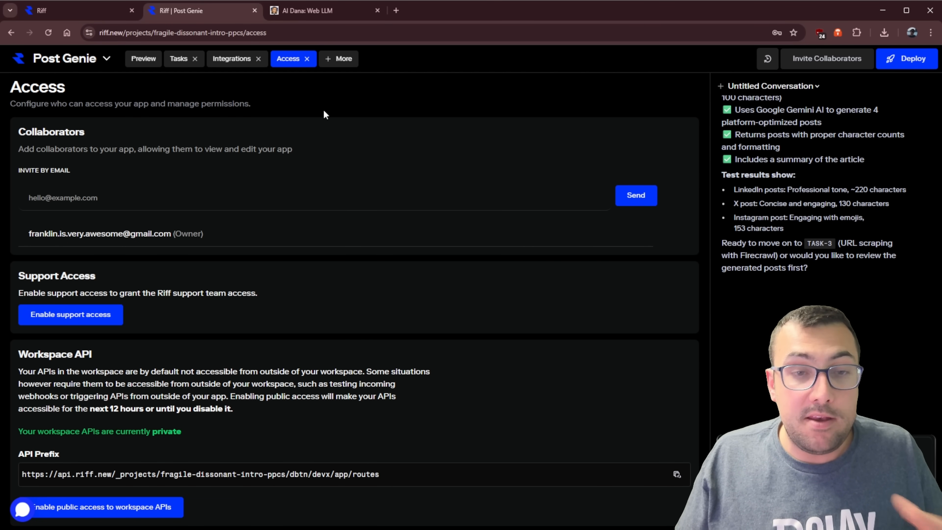
{"action": "left_click", "coordinate": [178, 58]}
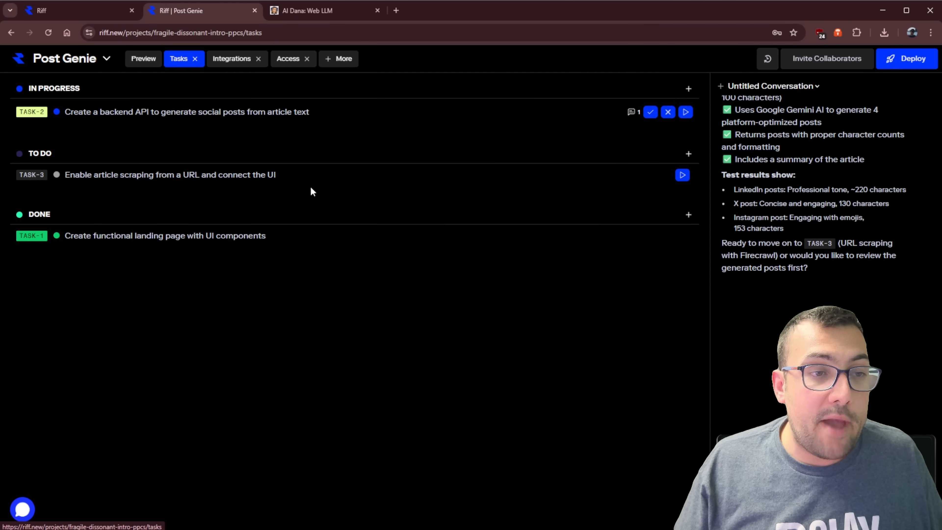
{"action": "mouse_move", "coordinate": [667, 111]}
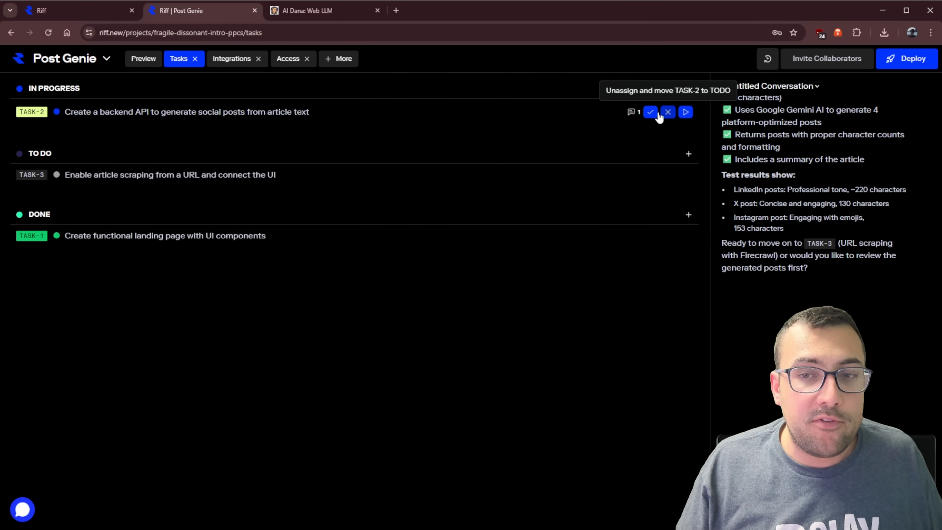
Mark TASK-2 done so TASK-3 URL scraping starts, then return to the app preview
{"action": "left_click", "coordinate": [650, 112]}
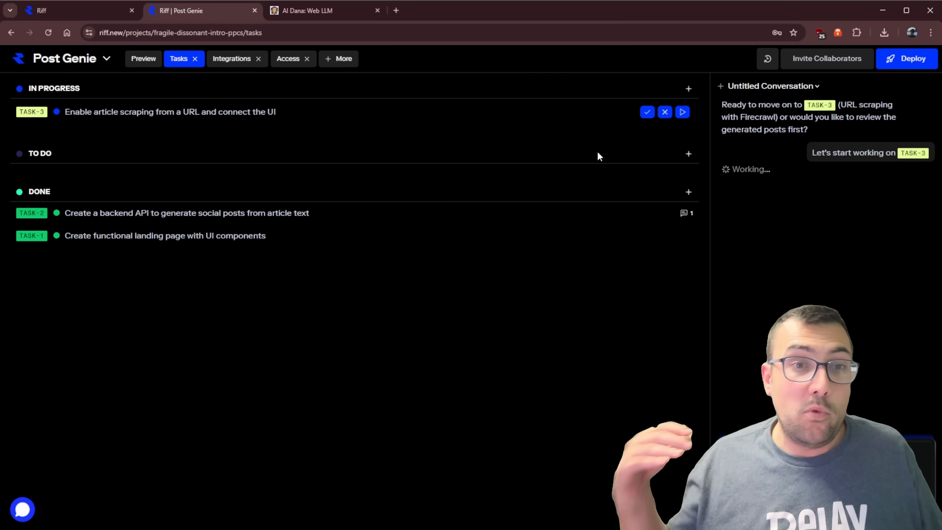
{"action": "left_click", "coordinate": [142, 59]}
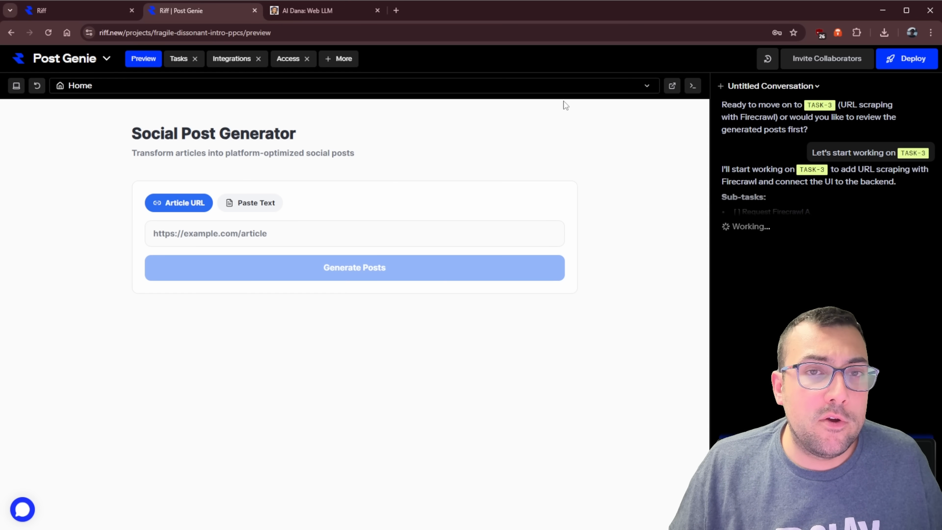
Launch the Post Genie app in its own browser tab from the Home page dropdown and return
{"action": "left_click", "coordinate": [646, 86]}
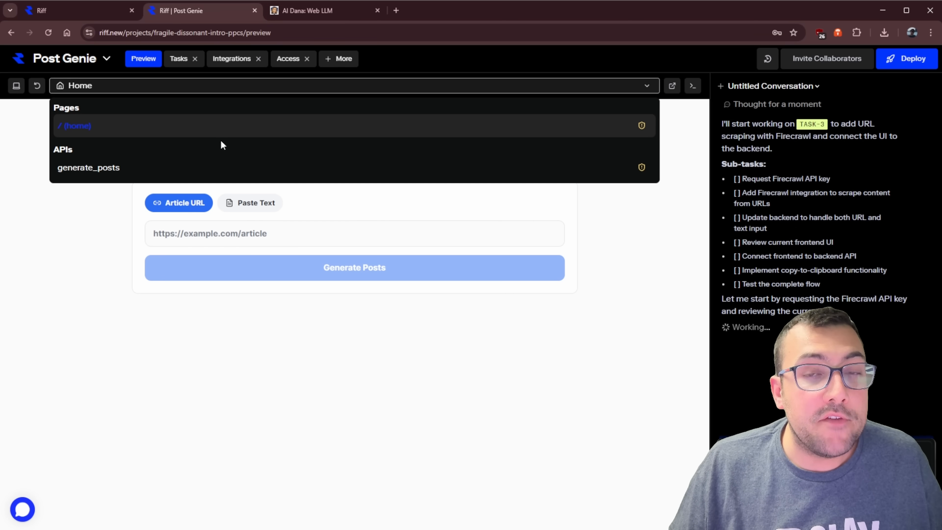
{"action": "mouse_move", "coordinate": [191, 167]}
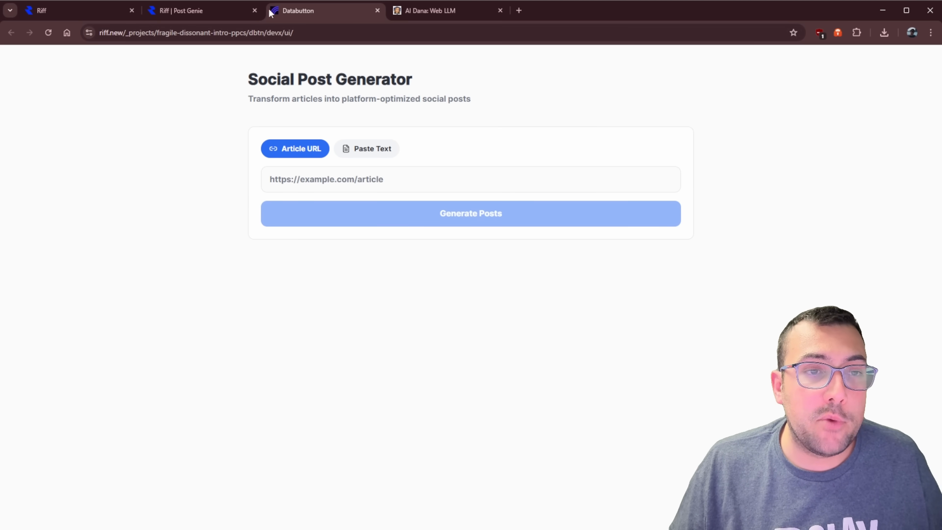
{"action": "left_click", "coordinate": [201, 10]}
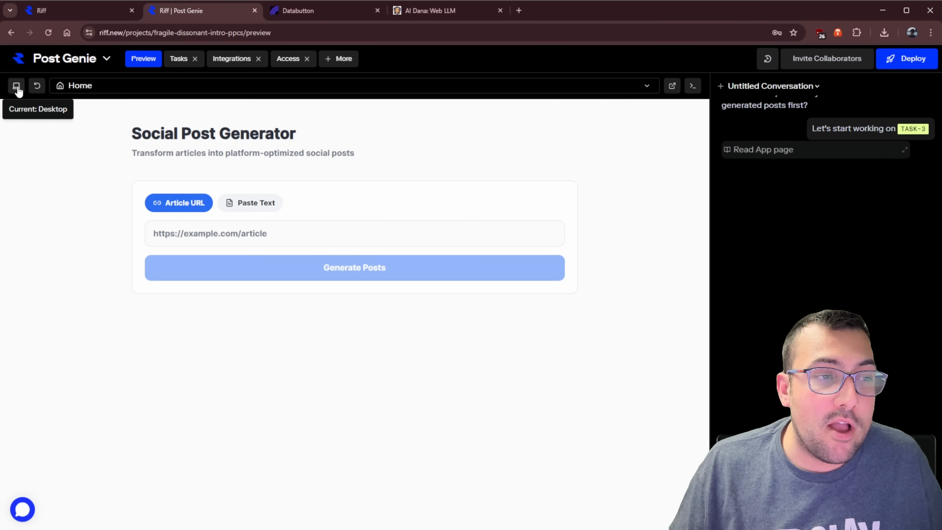
Cycle the preview through tablet and other device sizes, then switch to the standalone app tab
{"action": "left_click", "coordinate": [16, 85]}
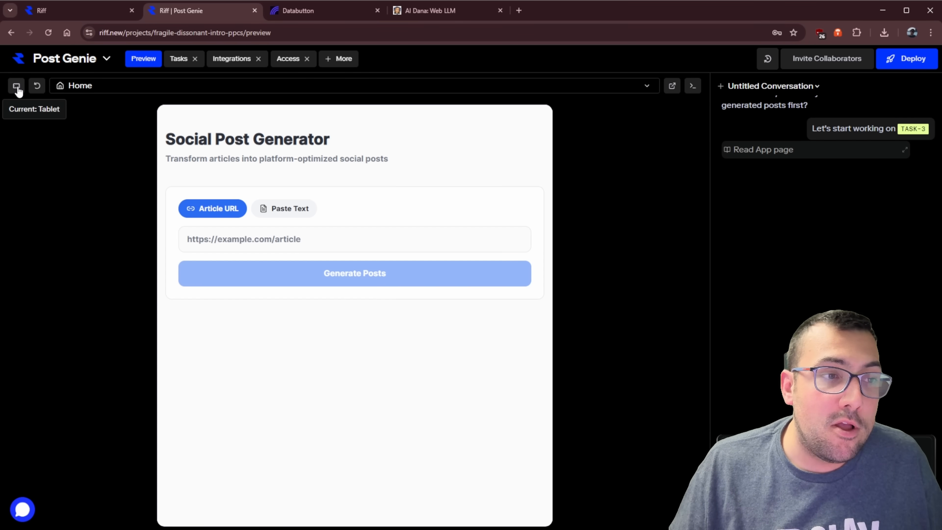
{"action": "left_click", "coordinate": [16, 85]}
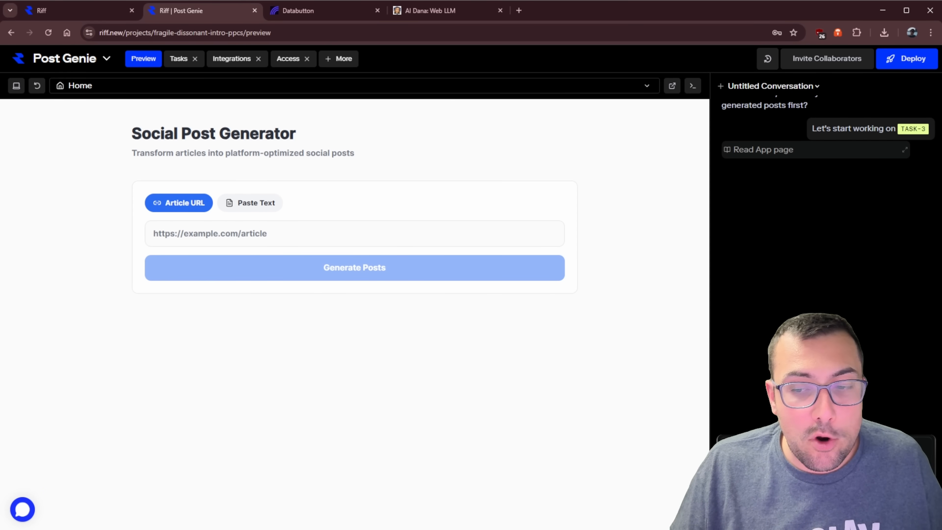
{"action": "left_click", "coordinate": [691, 86]}
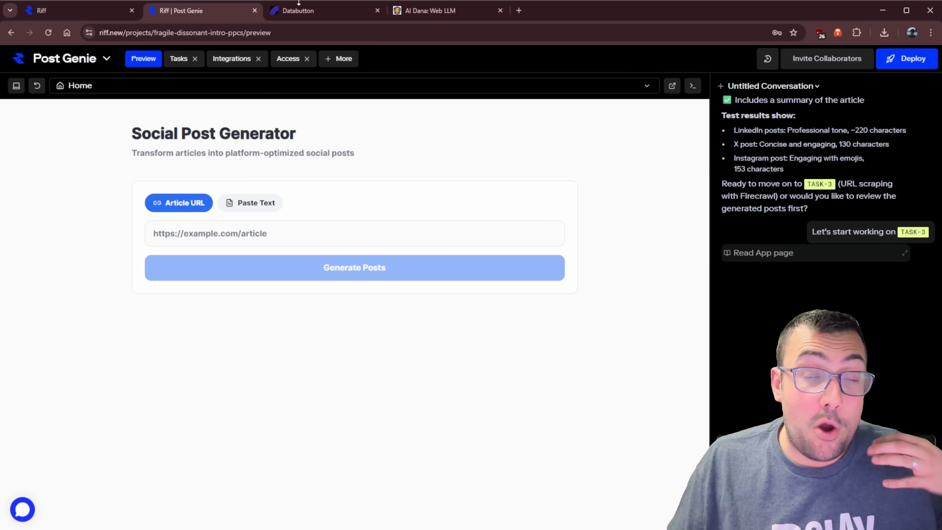
{"action": "left_click", "coordinate": [325, 11]}
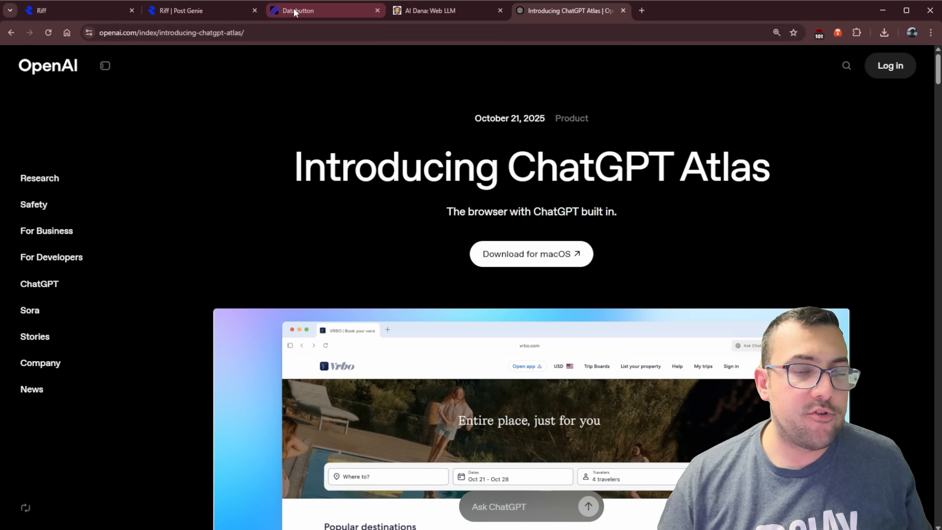
Generate posts from the pasted ChatGPT Atlas article text in the standalone Post Genie app
{"action": "left_click", "coordinate": [325, 10]}
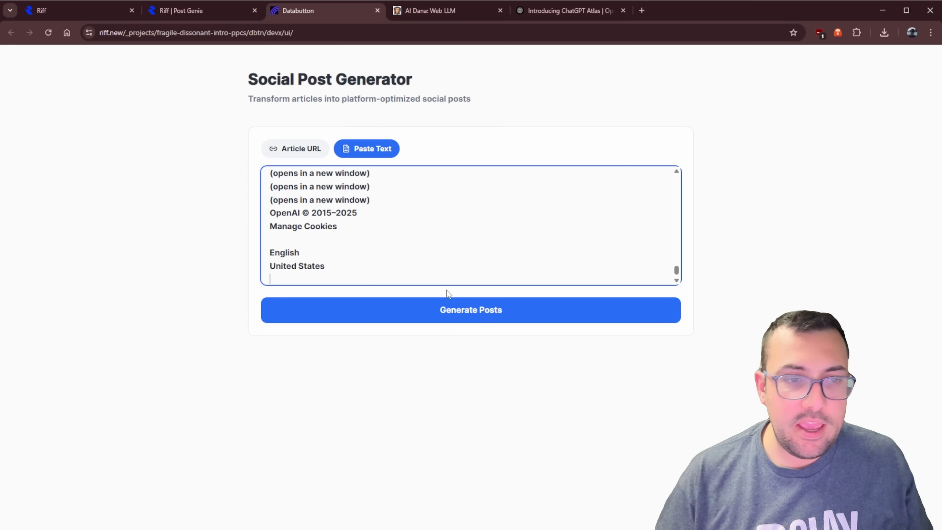
{"action": "left_click", "coordinate": [470, 310]}
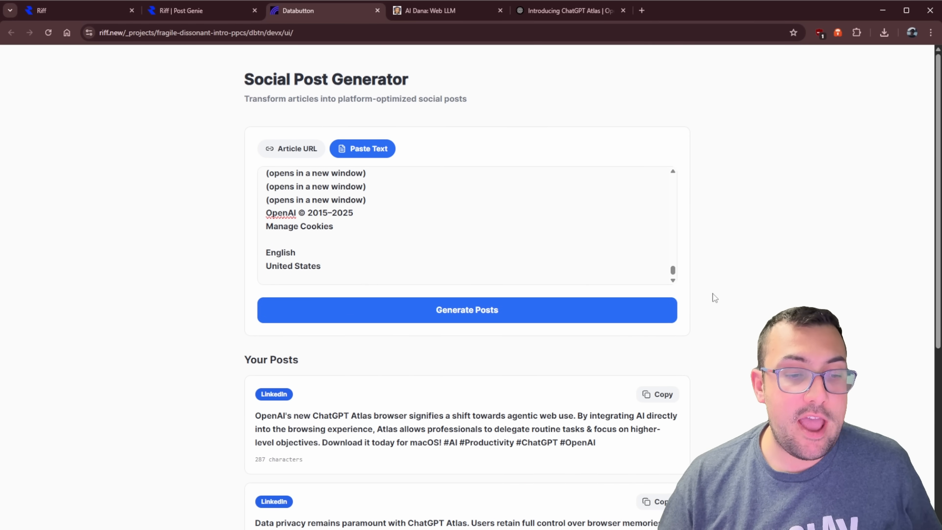
{"action": "scroll", "scroll_direction": "down", "scroll_amount": 3}
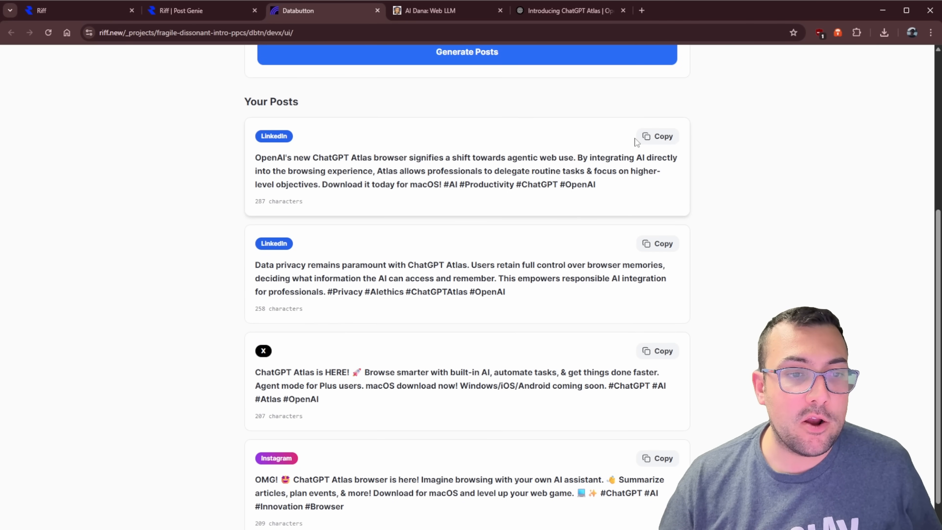
Copy the generated LinkedIn and X posts, then switch to the article tab's address
{"action": "left_click", "coordinate": [658, 136]}
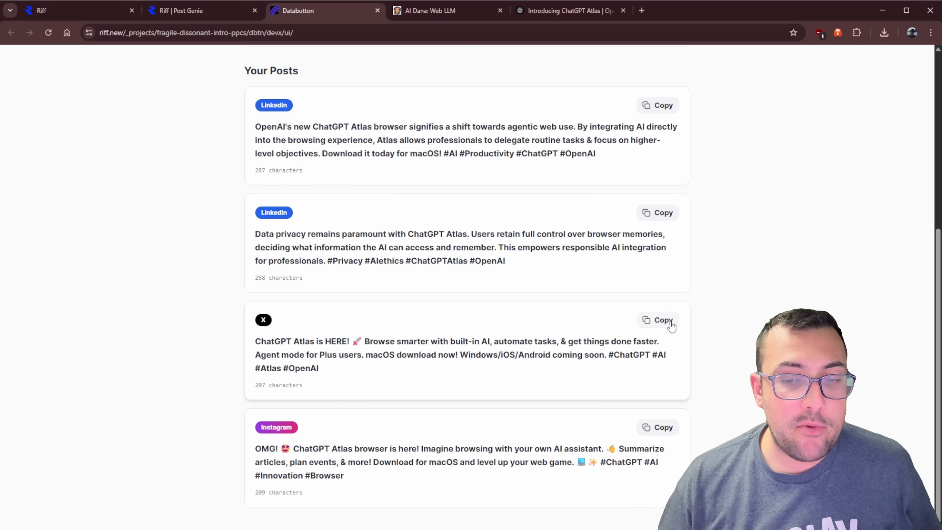
{"action": "left_click", "coordinate": [657, 426]}
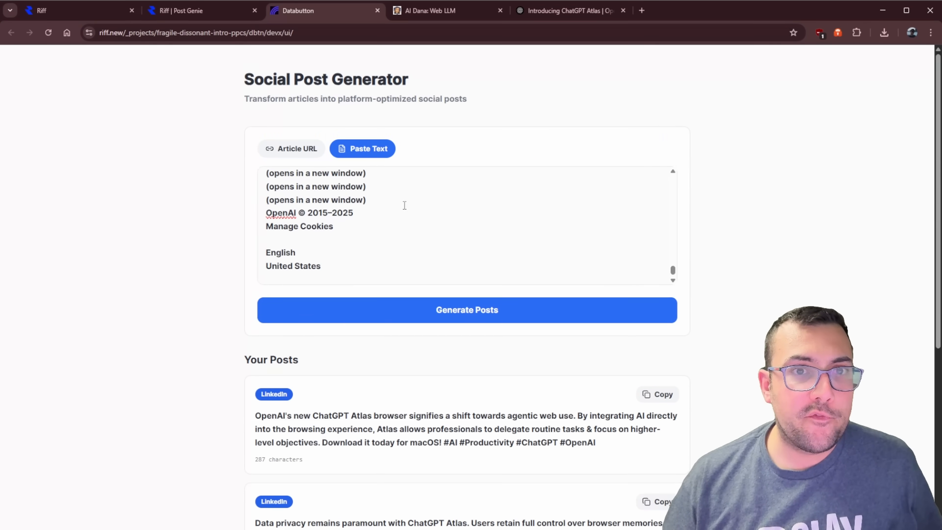
{"action": "left_click", "coordinate": [566, 11]}
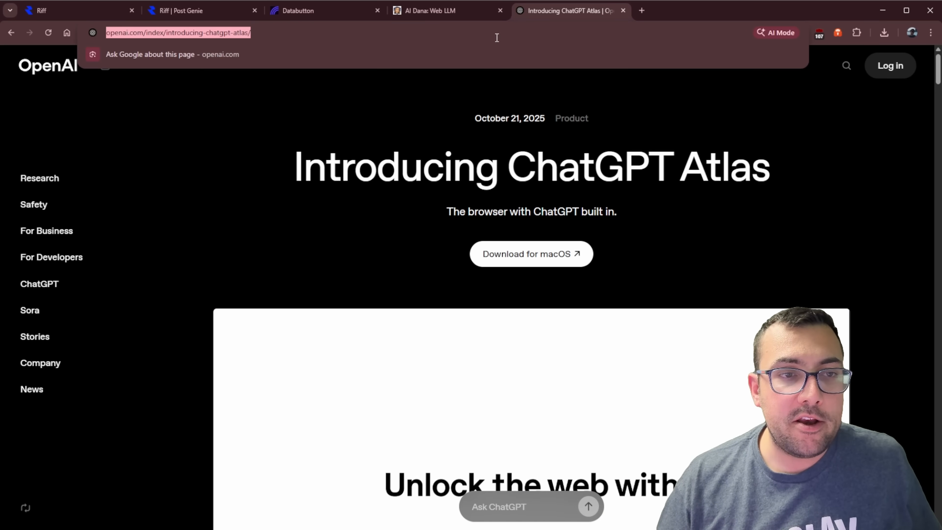
Close the standalone app and article tabs, returning to the Post Genie preview's empty form
{"action": "left_click", "coordinate": [324, 10]}
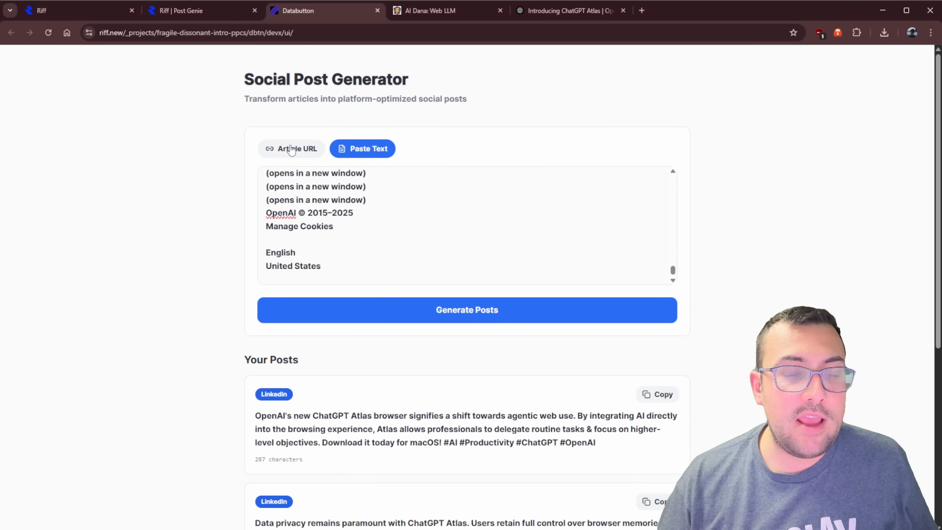
{"action": "left_click", "coordinate": [291, 148]}
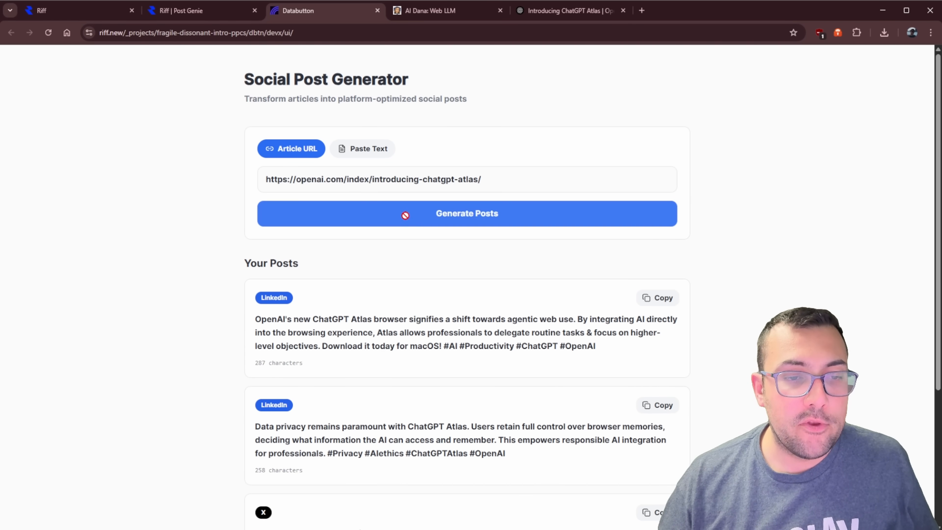
{"action": "left_click", "coordinate": [466, 214]}
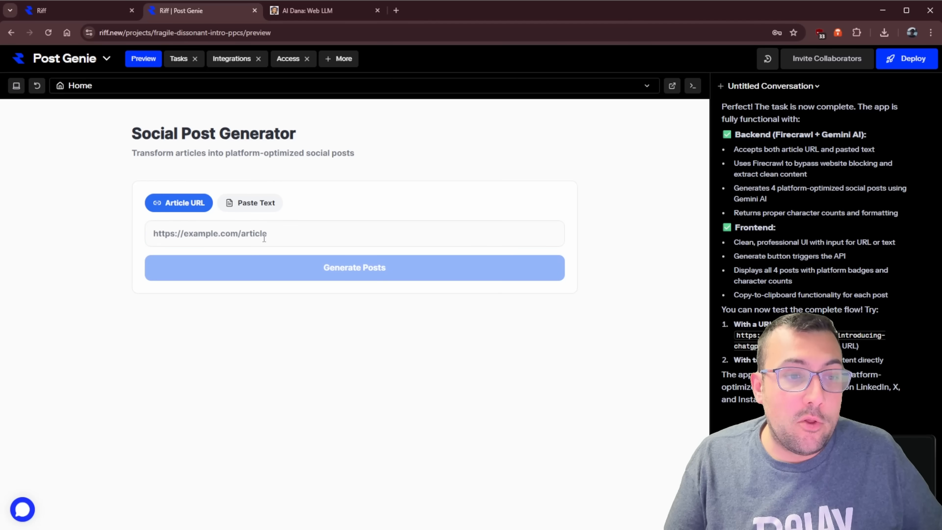
{"action": "type", "text": "https://openai.com/index/introducing-chatgpt-atlas/"}
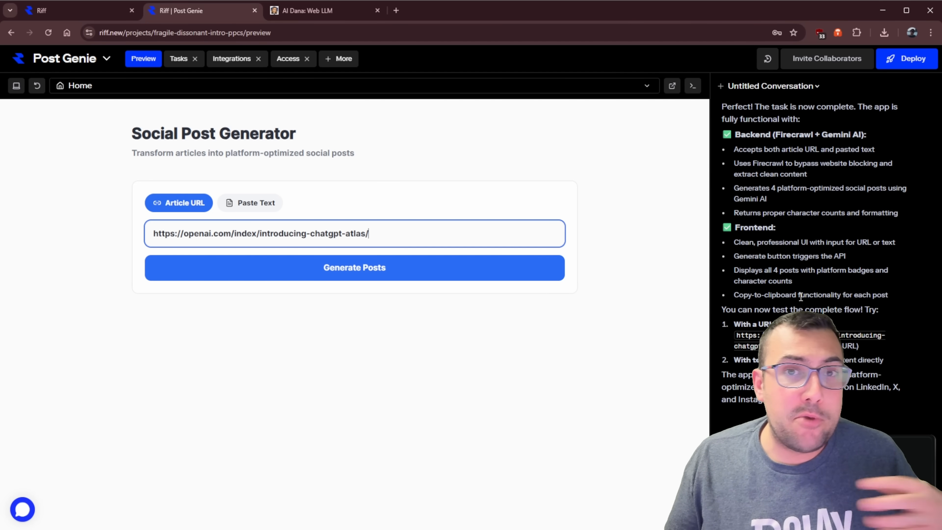
{"action": "mouse_move", "coordinate": [729, 286]}
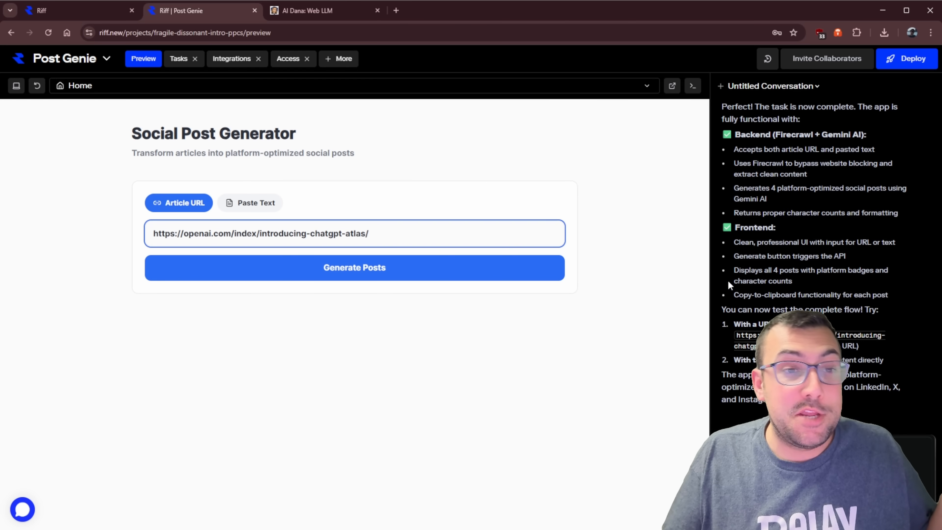
{"action": "left_click", "coordinate": [354, 267]}
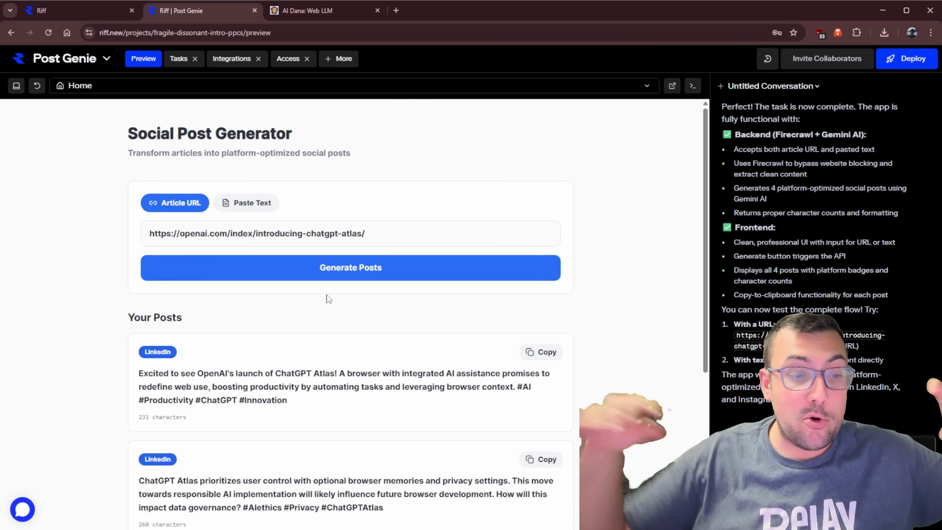
{"action": "scroll", "scroll_direction": "down", "scroll_amount": 3}
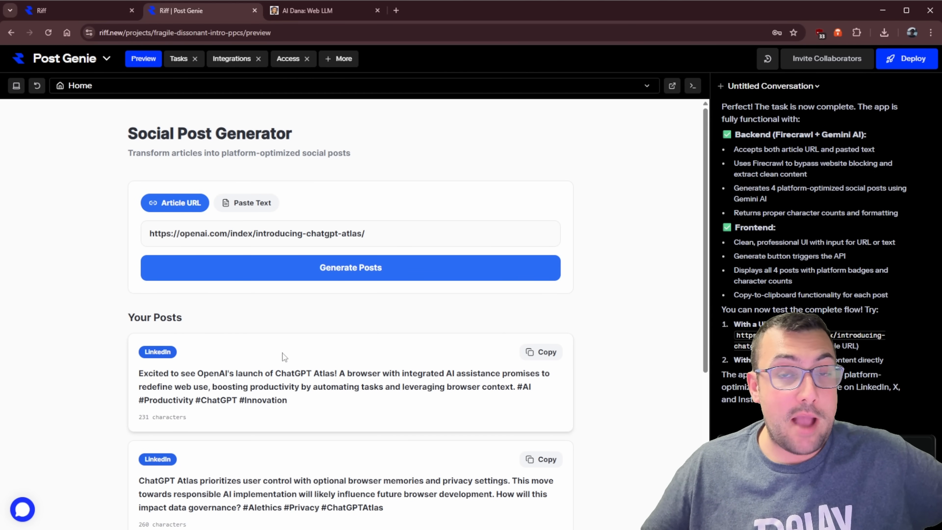
{"action": "scroll", "scroll_direction": "down", "scroll_amount": 3}
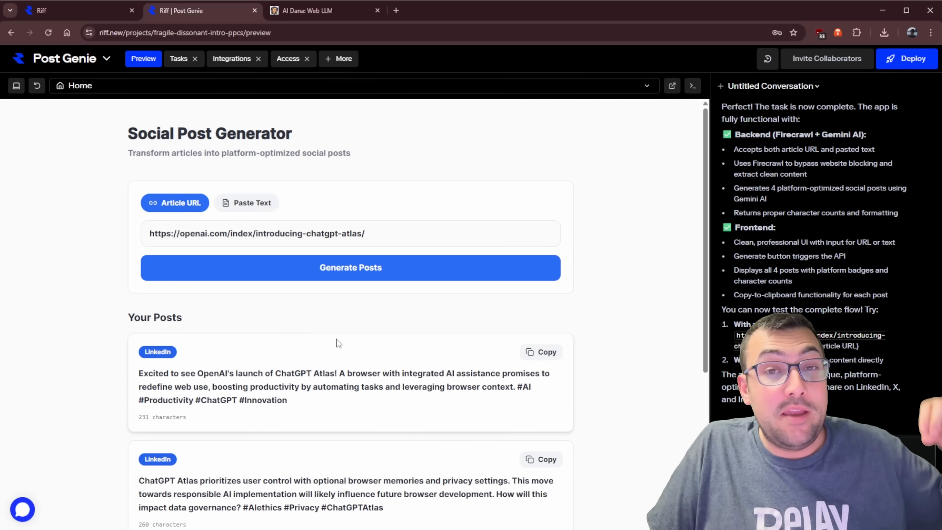
Mark the article scraping TASK-3 as done on the project task board
{"action": "left_click", "coordinate": [178, 58]}
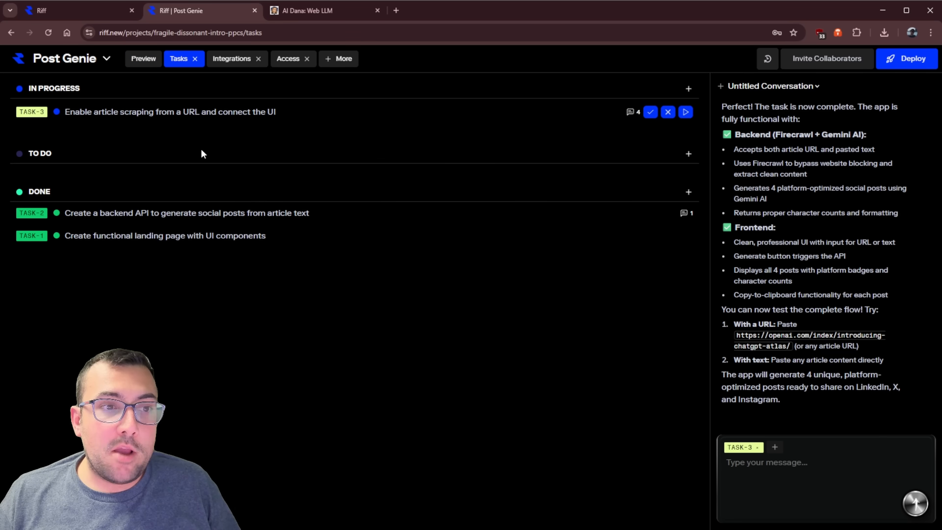
{"action": "mouse_move", "coordinate": [650, 112]}
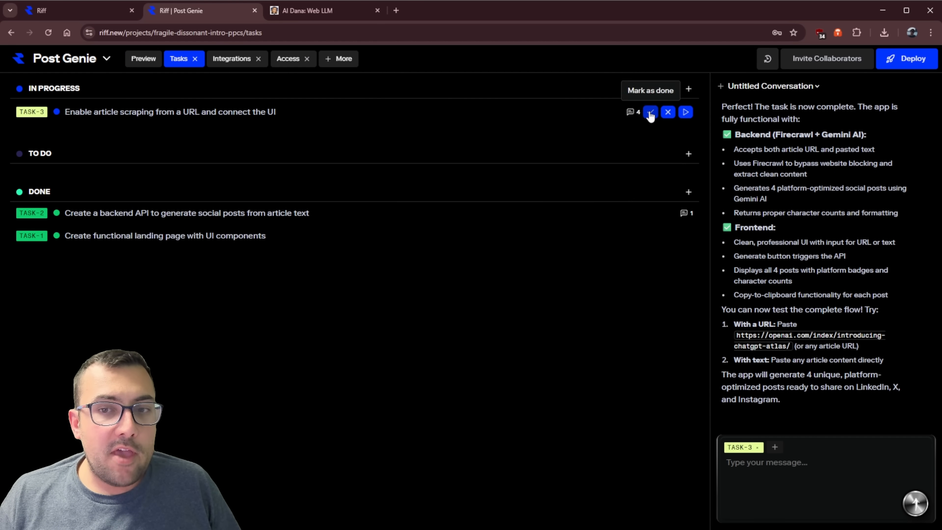
{"action": "left_click", "coordinate": [650, 112]}
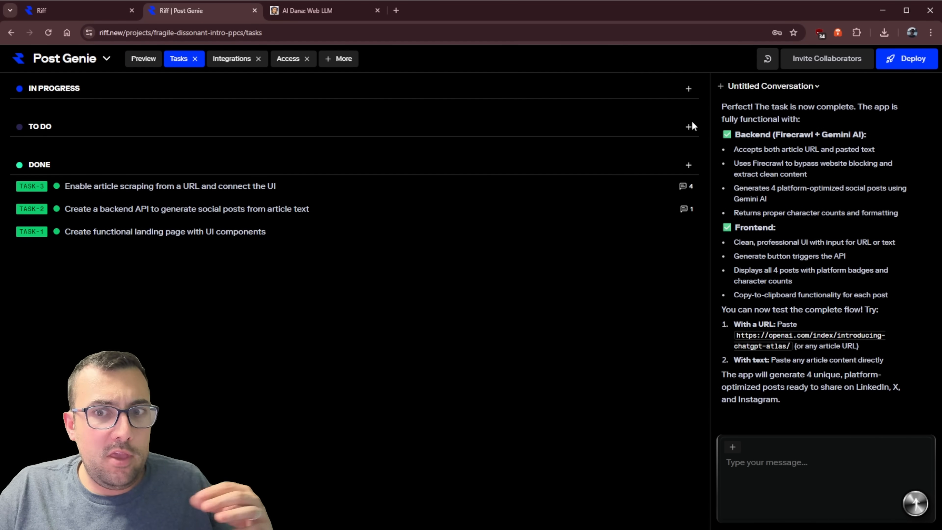
Create Task 4 asking for a Bluesky post connected to the Bluesky account
{"action": "left_click", "coordinate": [688, 127]}
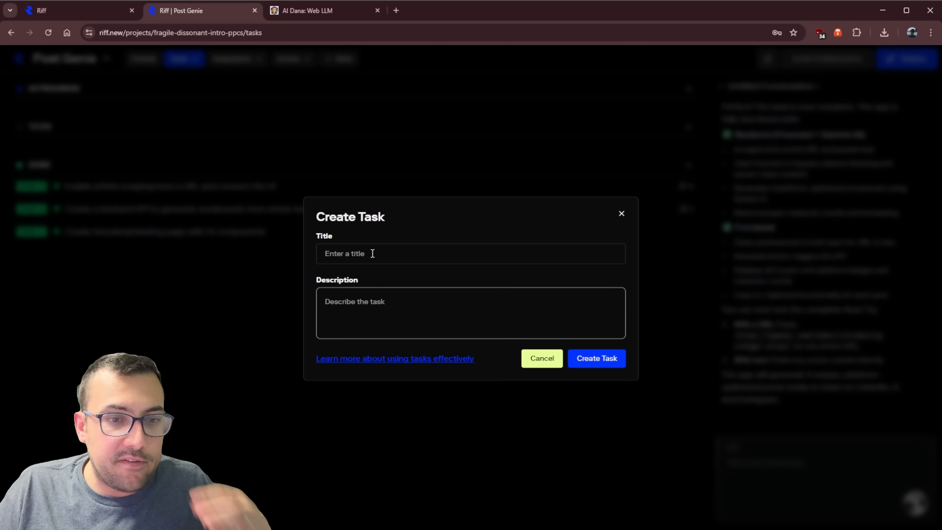
{"action": "type", "text": "Task"}
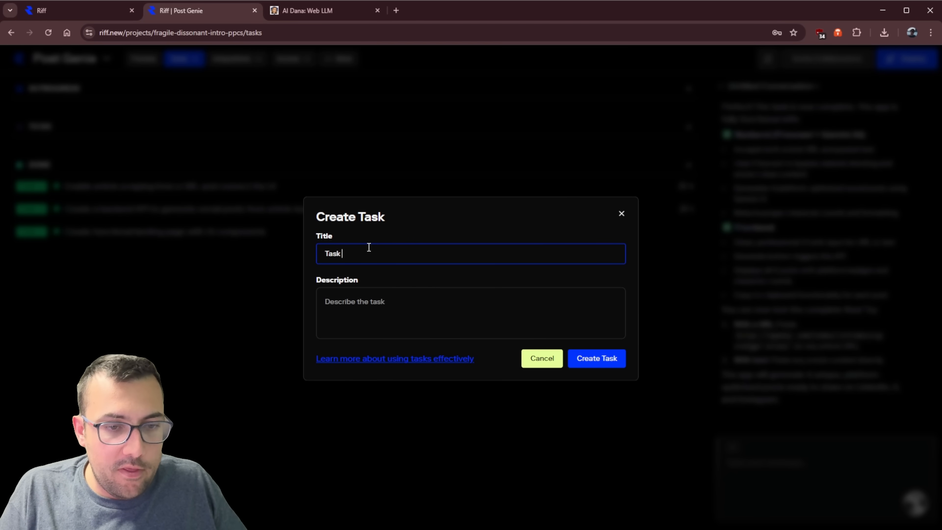
{"action": "type", "text": "I want to also create a bluesky post and have it connected to my bluesky account. so I should have a post button next to the copy button for bluesky and have it auto post"}
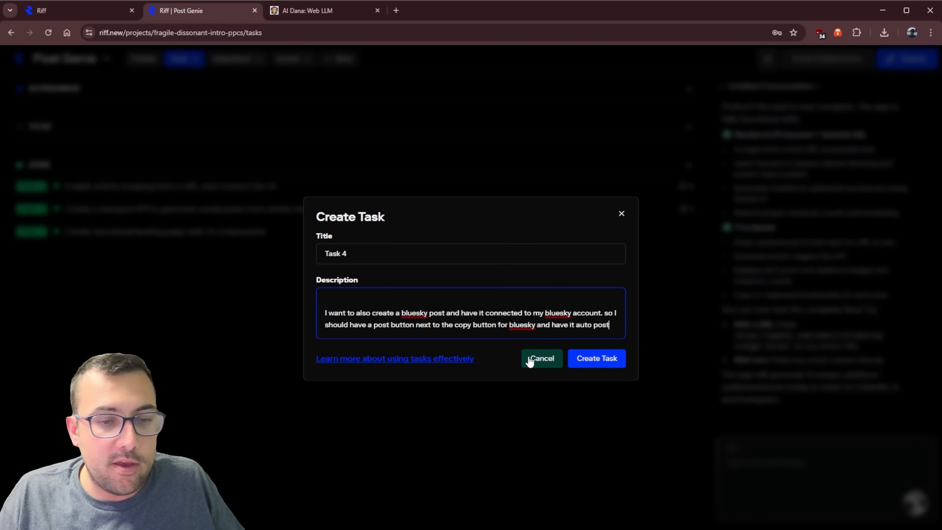
{"action": "left_click", "coordinate": [595, 358]}
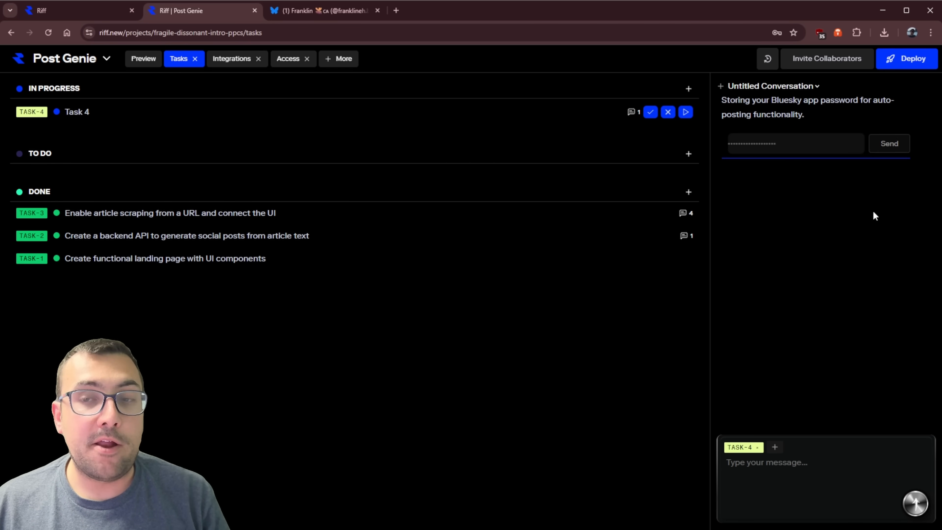
Send the Bluesky app password to the agent for Task 4 and return to the app preview
{"action": "left_click", "coordinate": [888, 142]}
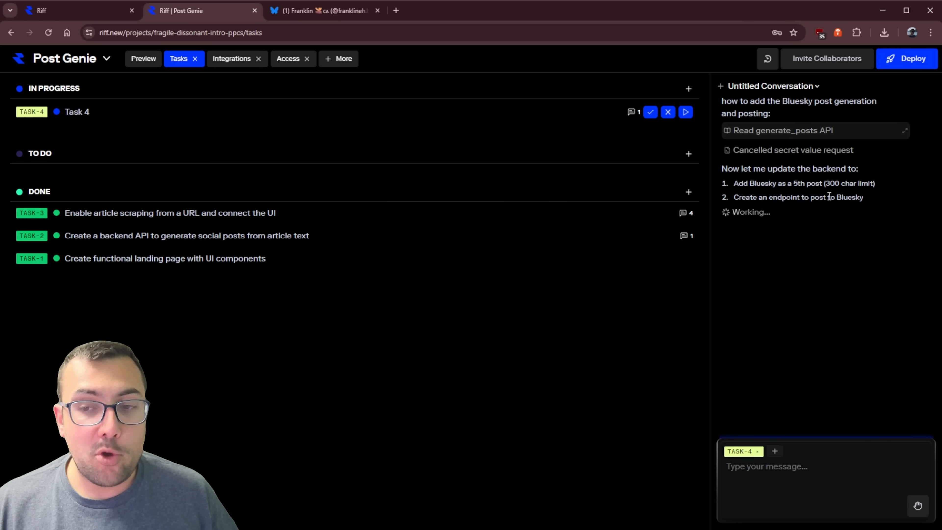
{"action": "left_click", "coordinate": [143, 58]}
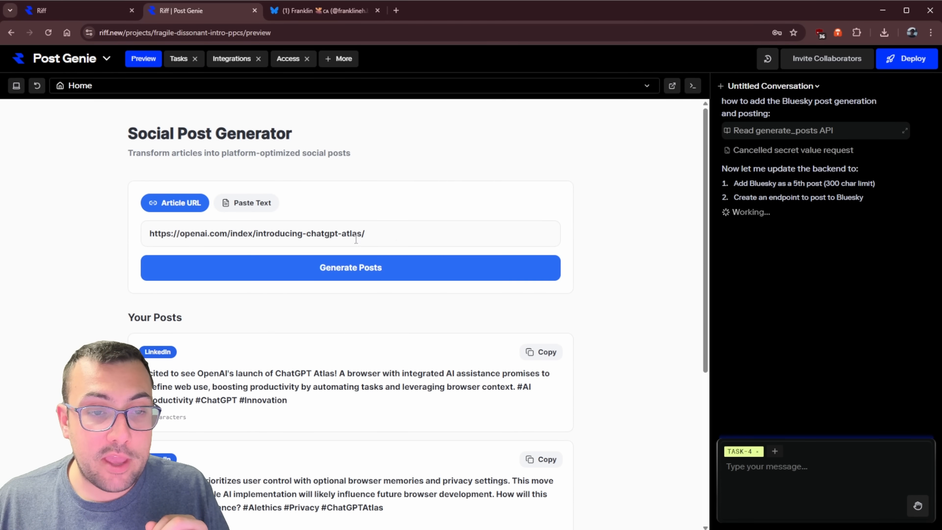
Select the article URL field and highlight the Bluesky authentication failure in the agent's reply
{"action": "triple_click", "coordinate": [256, 233]}
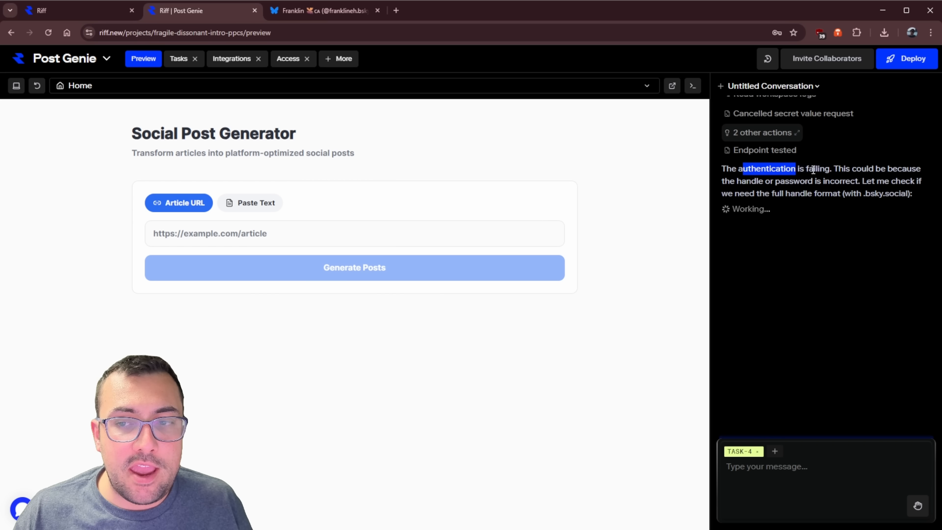
{"action": "left_click_drag", "start_coordinate": [746, 168], "coordinate": [817, 181]}
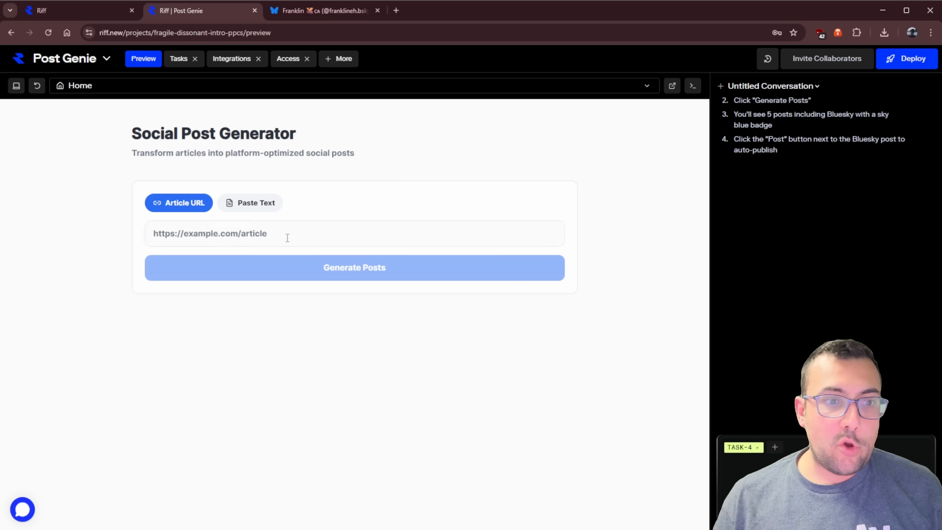
Regenerate posts from the ChatGPT Atlas URL and select the new Bluesky post's opening words
{"action": "left_click", "coordinate": [354, 267]}
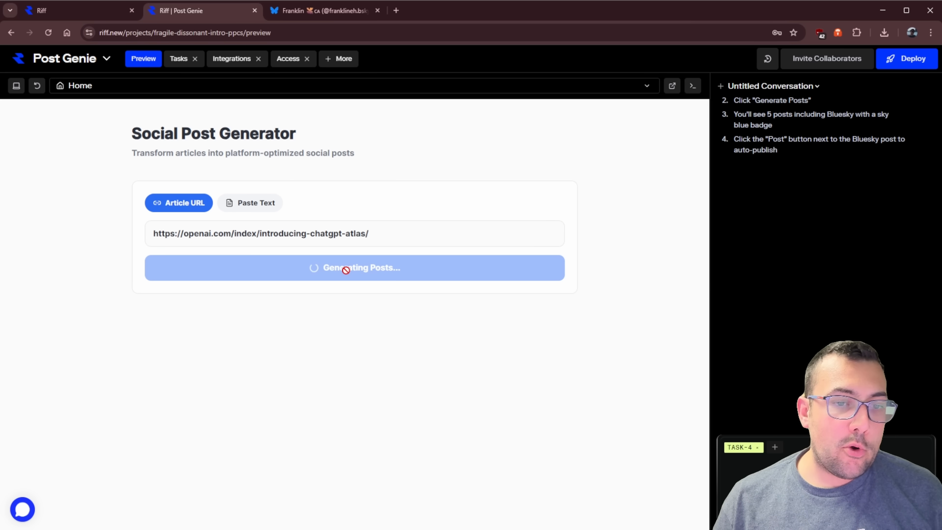
{"action": "mouse_move", "coordinate": [335, 318]}
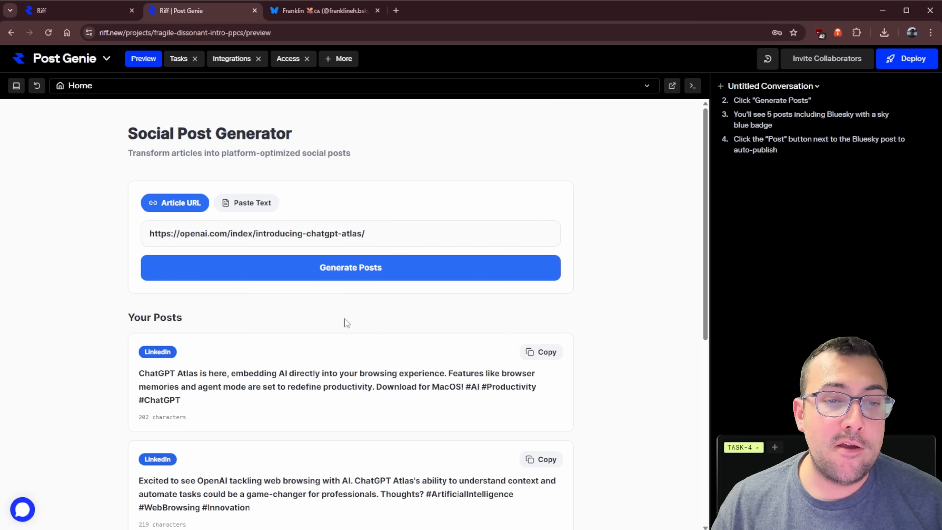
{"action": "scroll", "scroll_direction": "down", "scroll_amount": 3}
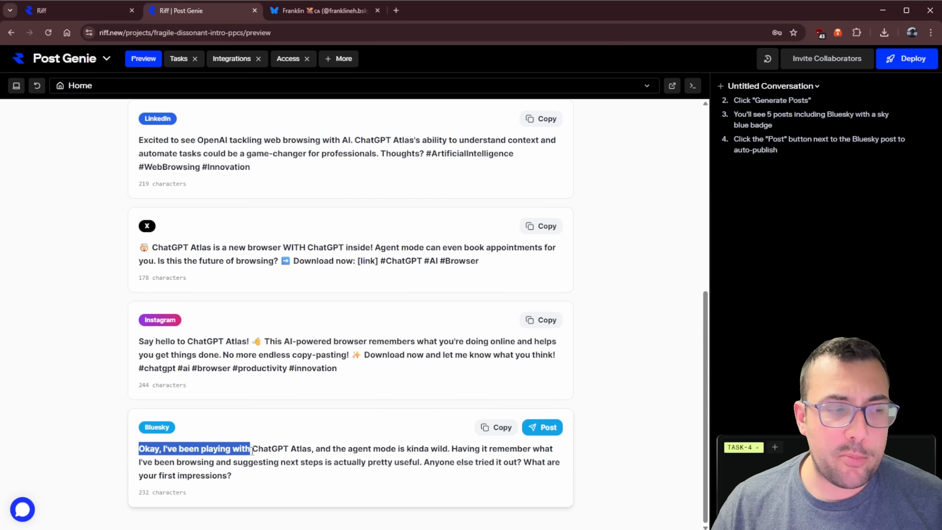
{"action": "left_click_drag", "start_coordinate": [251, 448], "coordinate": [346, 447]}
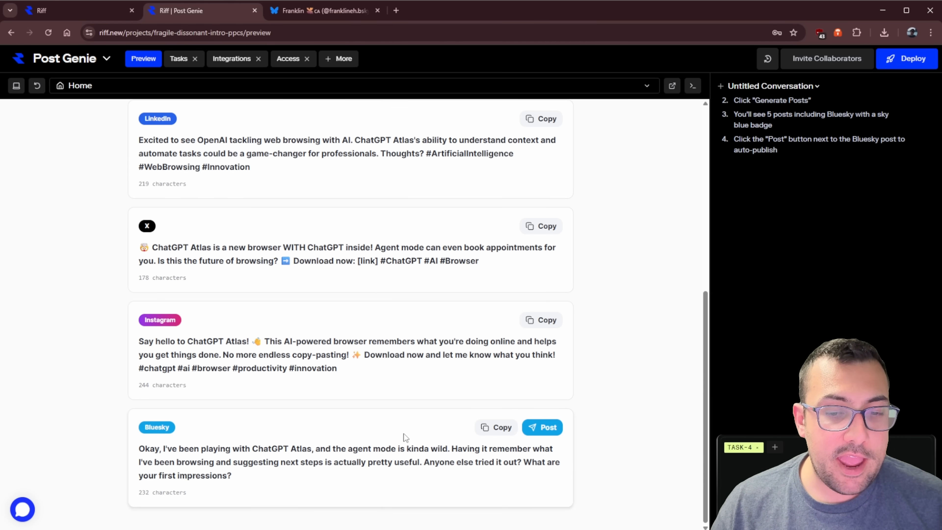
Publish the Bluesky post and open the new ChatGPT Atlas post on the Bluesky profile
{"action": "left_click", "coordinate": [324, 10]}
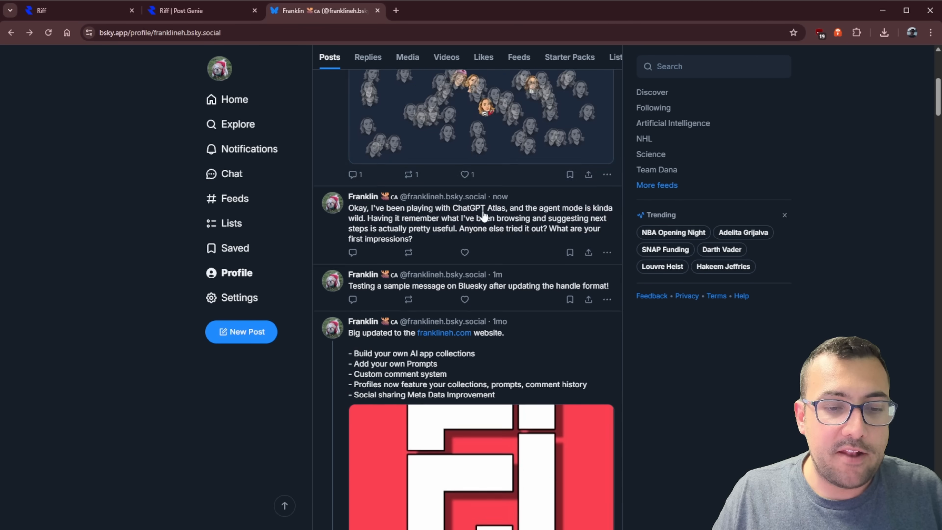
{"action": "left_click", "coordinate": [481, 223]}
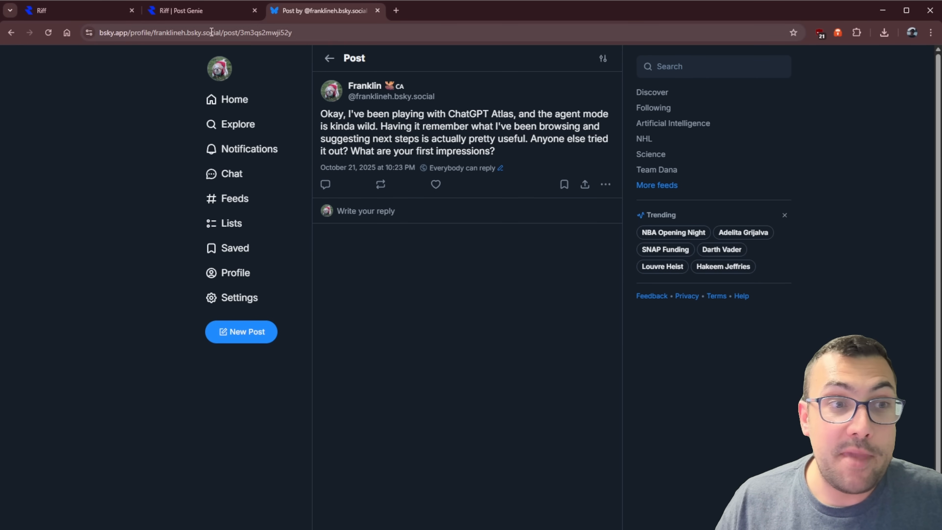
Return to the Post Genie preview and scroll through all five generated posts to the Bluesky one
{"action": "left_click", "coordinate": [199, 10]}
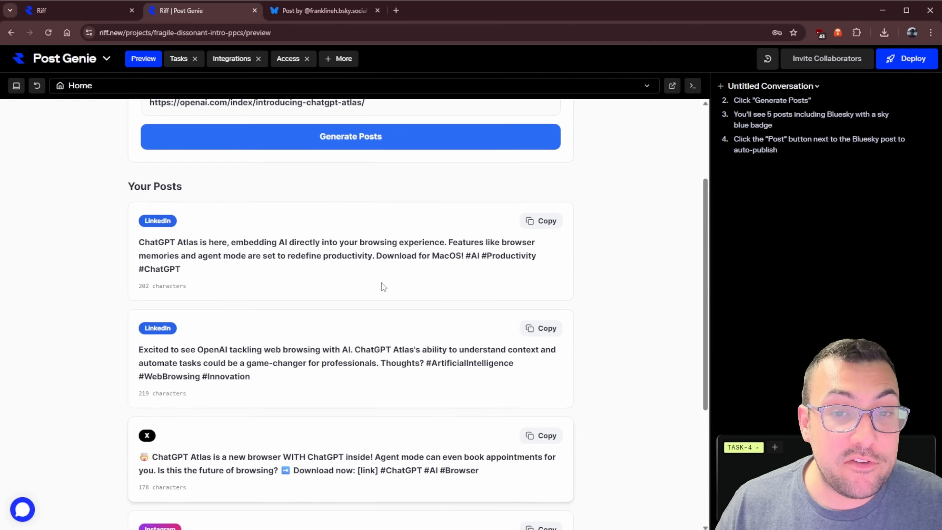
{"action": "scroll", "scroll_direction": "up", "scroll_amount": 3}
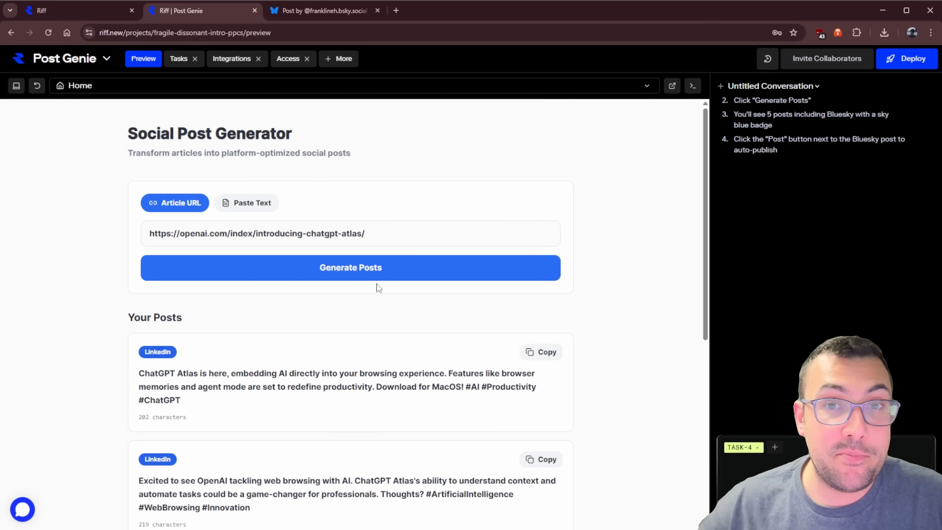
{"action": "scroll", "scroll_direction": "down", "scroll_amount": 3}
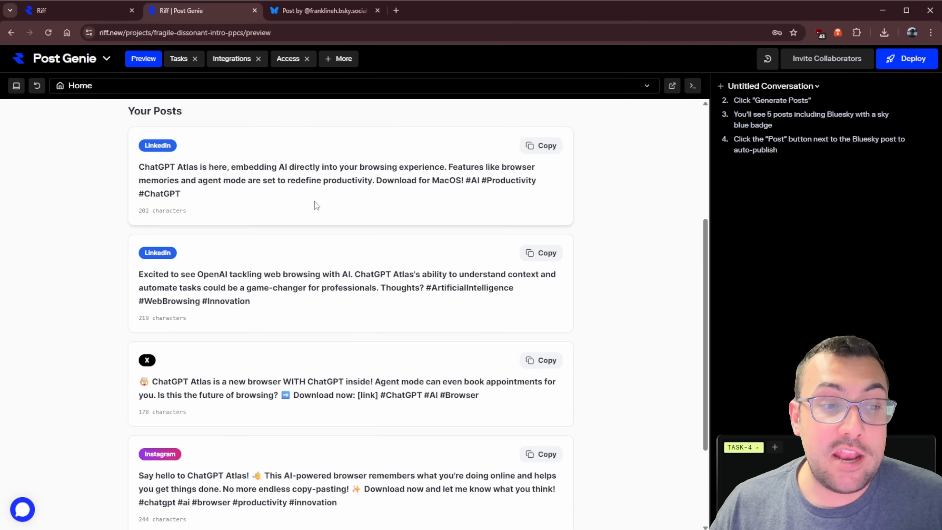
{"action": "scroll", "scroll_direction": "down", "scroll_amount": 3}
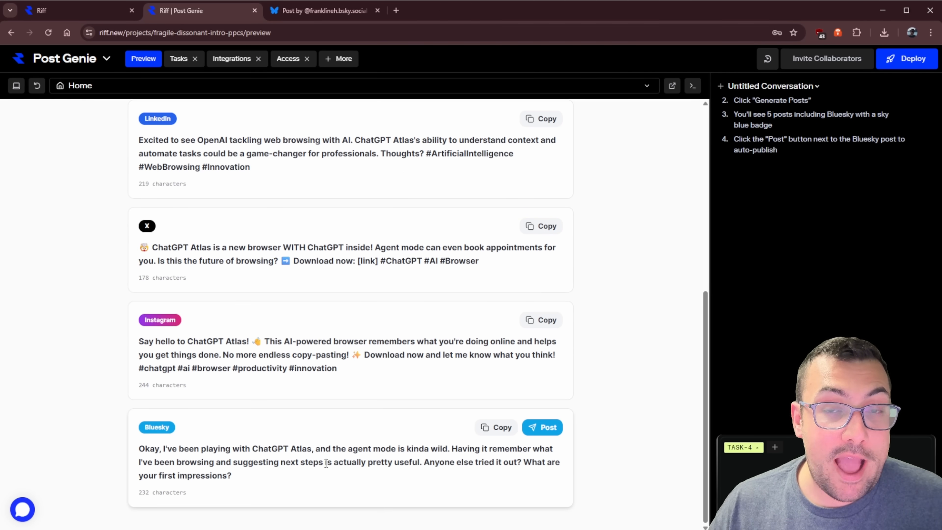